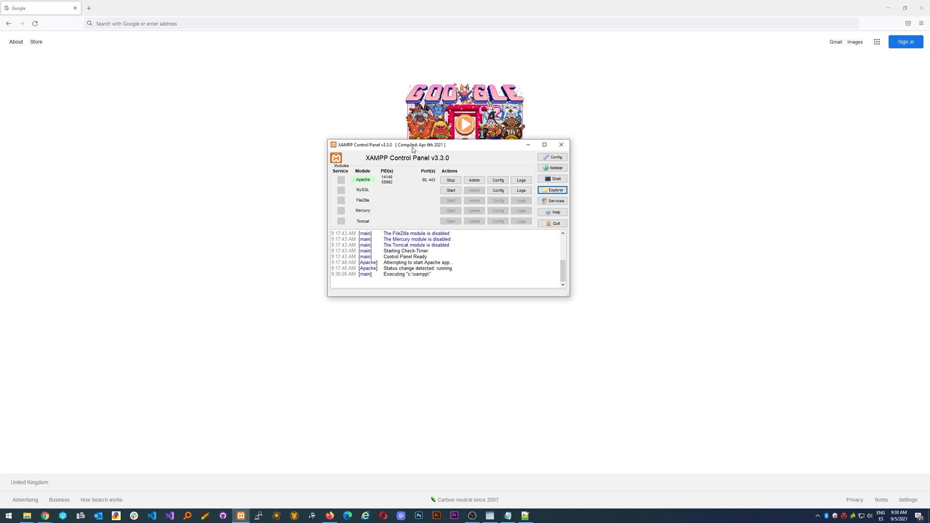
{"action": "mouse_move", "coordinate": [405, 169]}
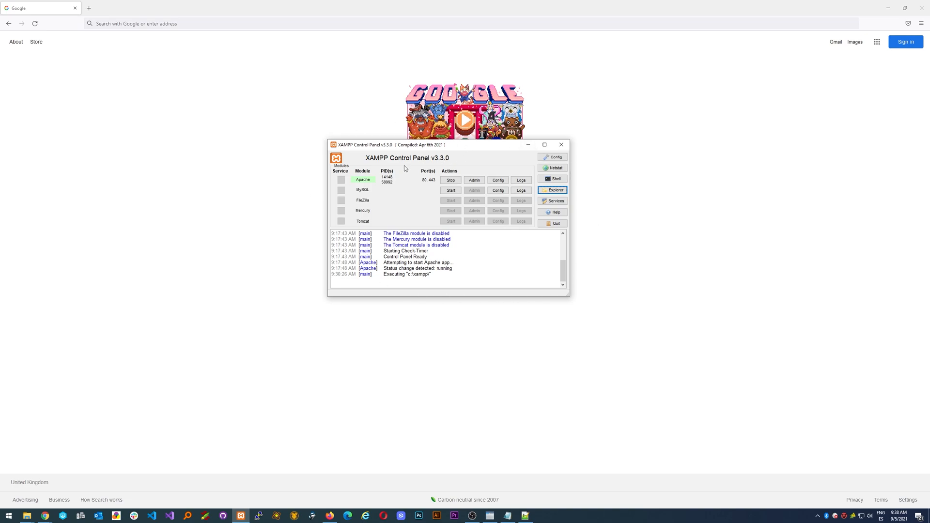
{"action": "mouse_move", "coordinate": [366, 155]}
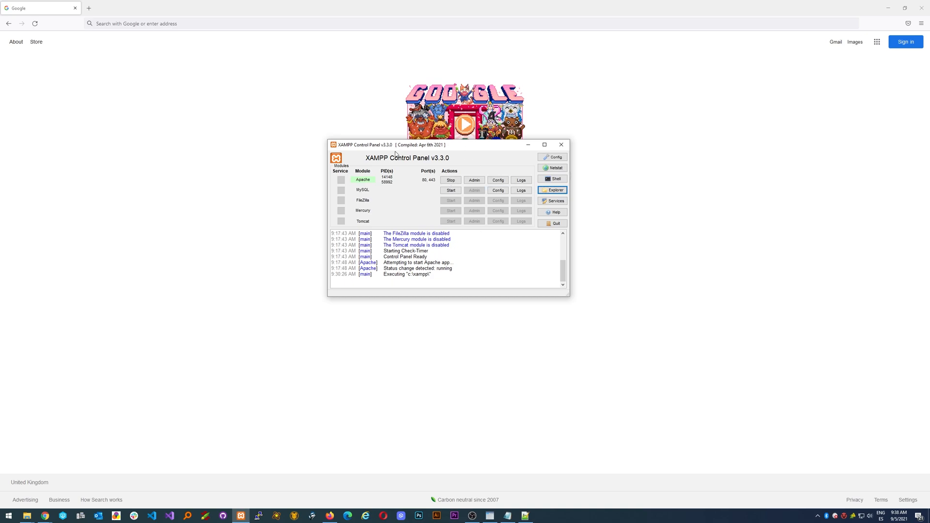
{"action": "mouse_move", "coordinate": [385, 209]}
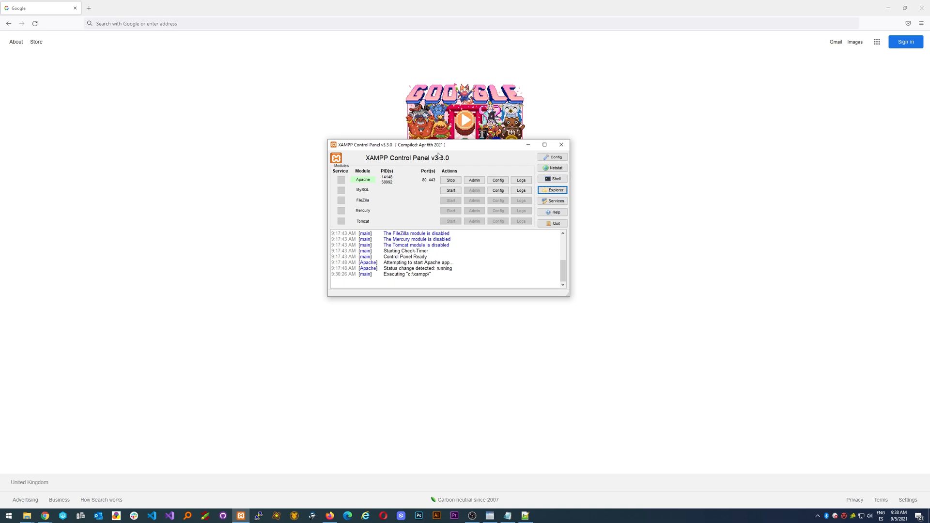
{"action": "mouse_move", "coordinate": [416, 200]}
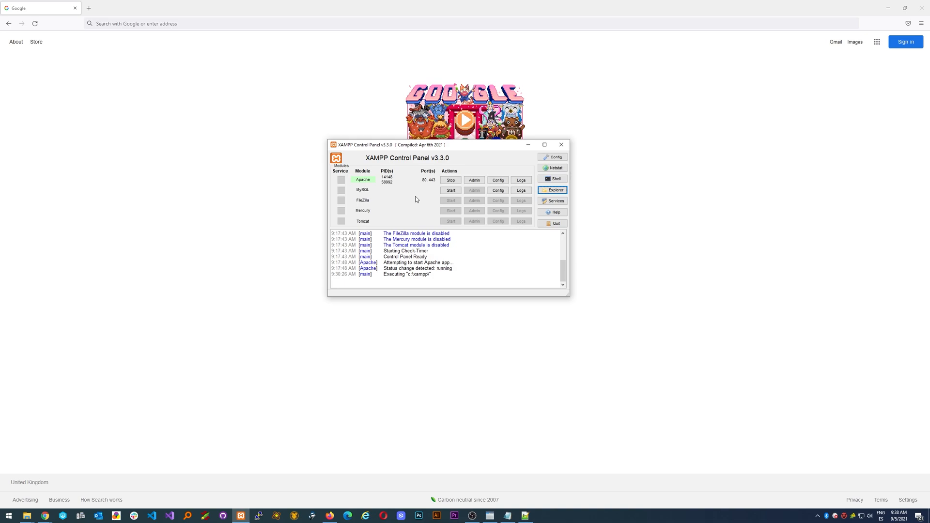
{"action": "mouse_move", "coordinate": [520, 199]}
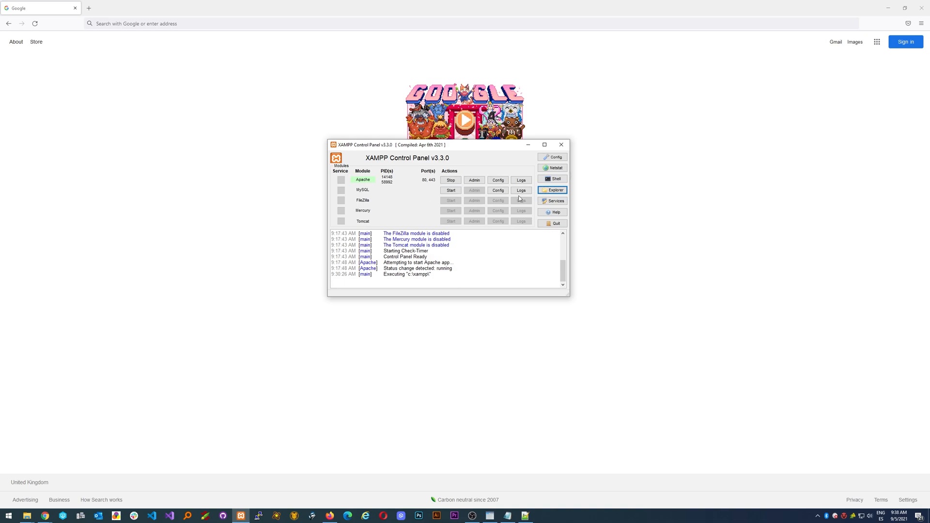
Open the C:\xampp installation folder and then its htdocs folder.
{"action": "left_click", "coordinate": [552, 189]}
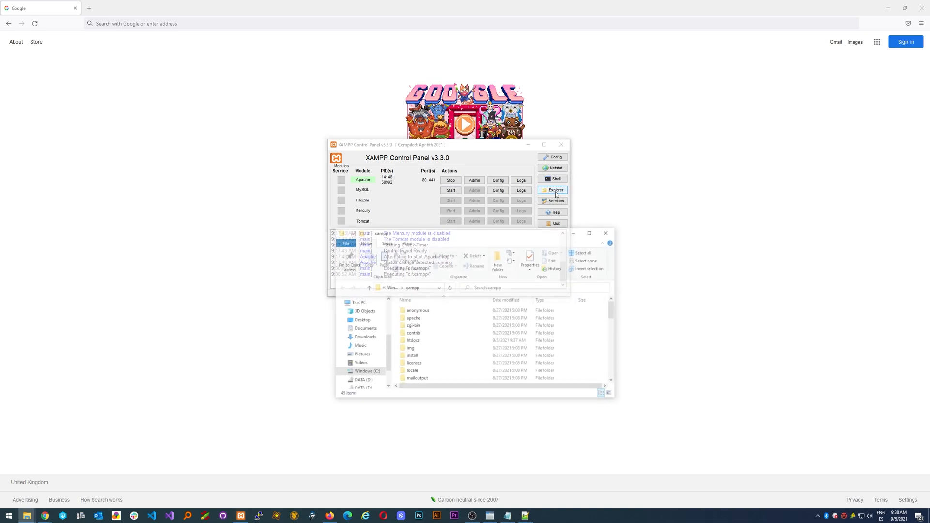
{"action": "left_click", "coordinate": [554, 190]}
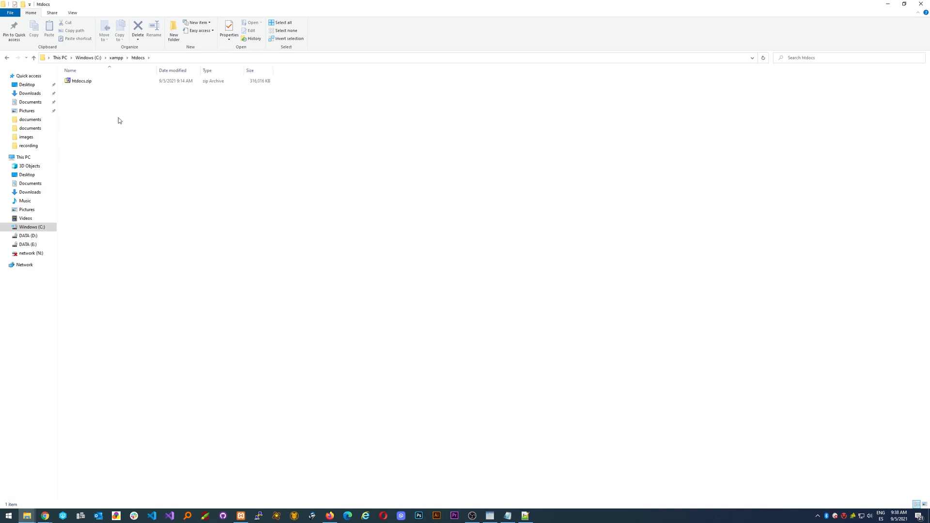
{"action": "mouse_move", "coordinate": [112, 145]}
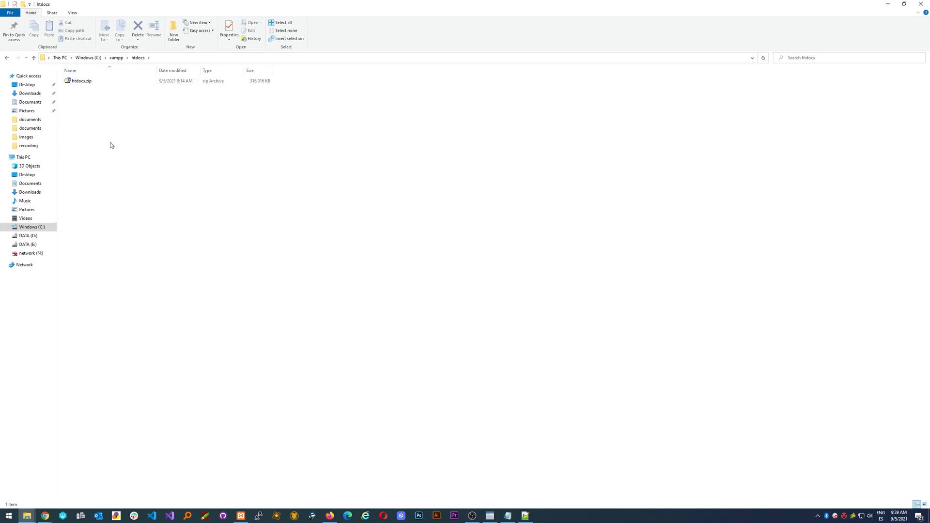
{"action": "mouse_move", "coordinate": [112, 135]}
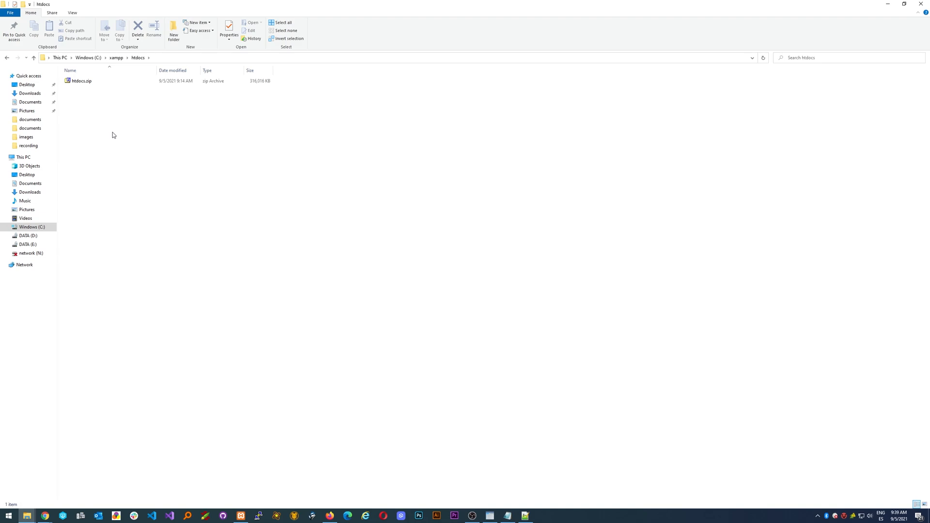
{"action": "mouse_move", "coordinate": [79, 101]}
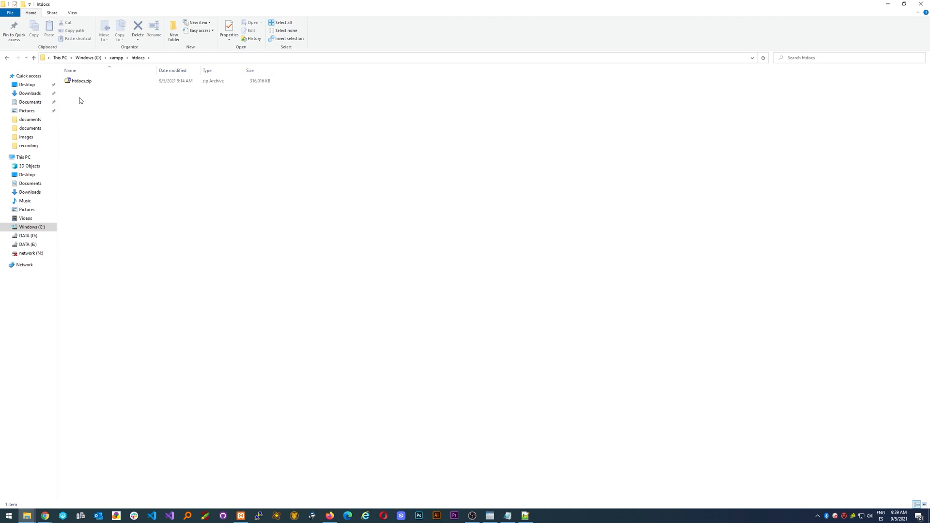
Create a new folder named dev.example.com in htdocs and select it.
{"action": "right_click", "coordinate": [80, 100]}
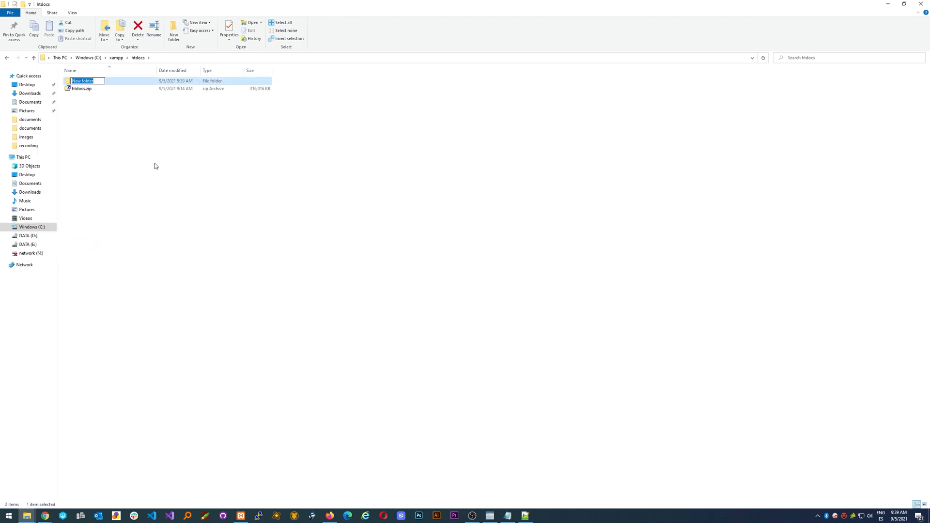
{"action": "mouse_move", "coordinate": [129, 136]}
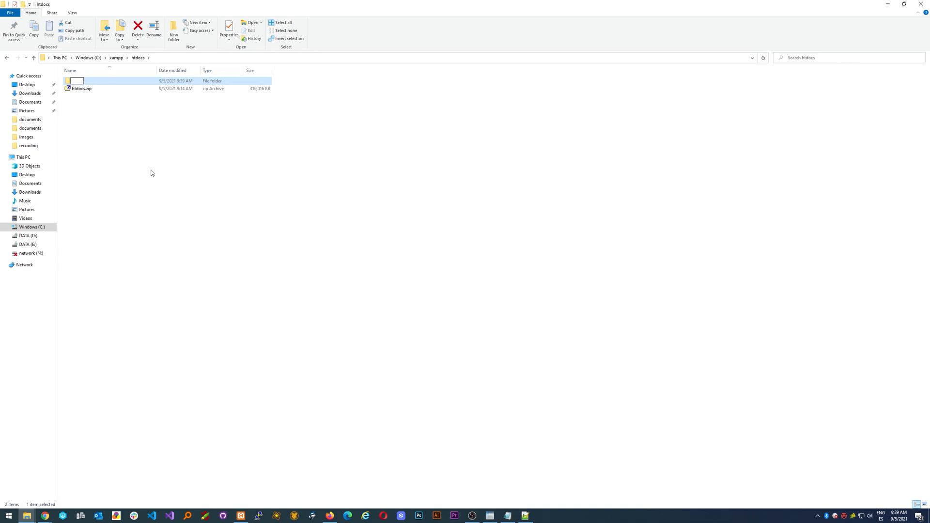
{"action": "type", "text": "dev"}
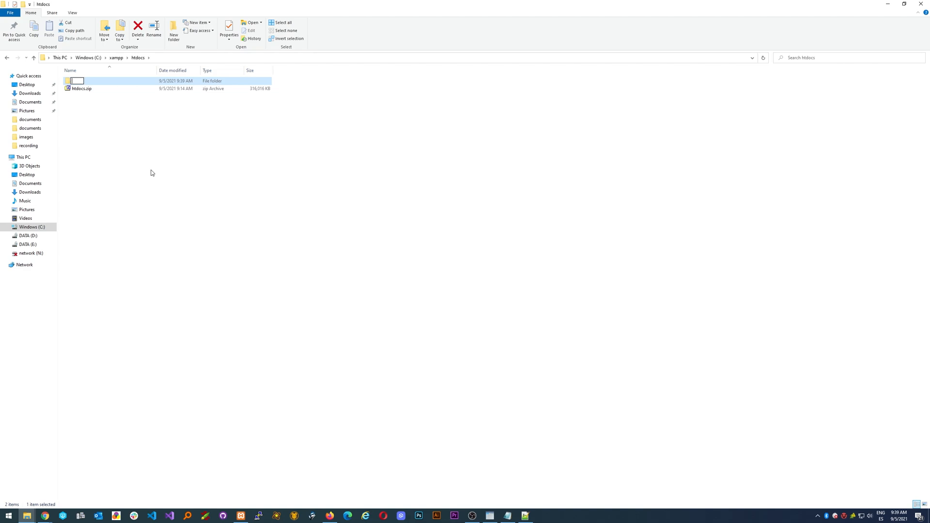
{"action": "type", "text": "example.com"}
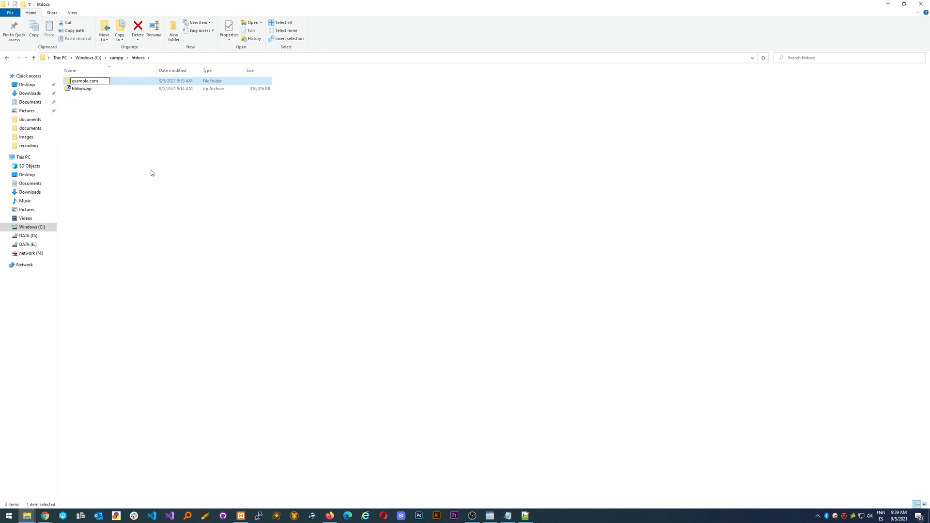
{"action": "mouse_move", "coordinate": [130, 118]}
{"action": "type", "text": "dev."}
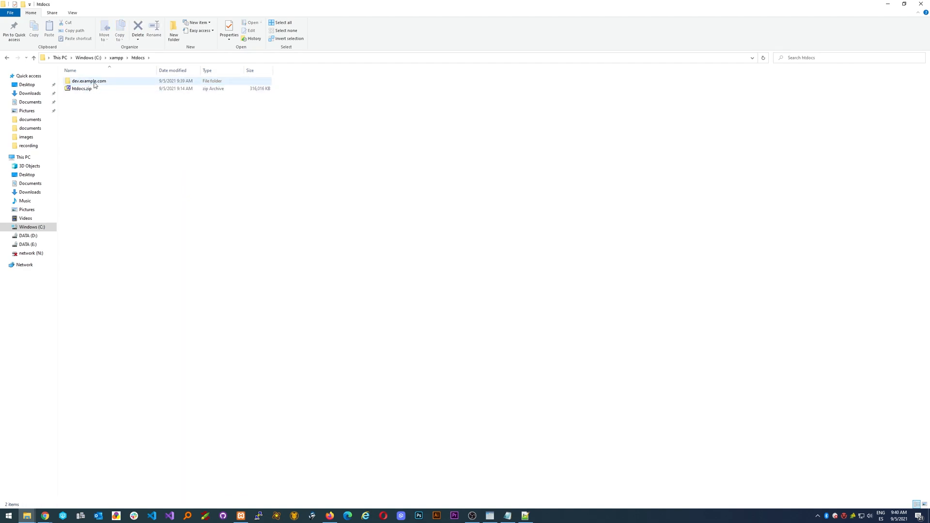
{"action": "mouse_move", "coordinate": [88, 81]}
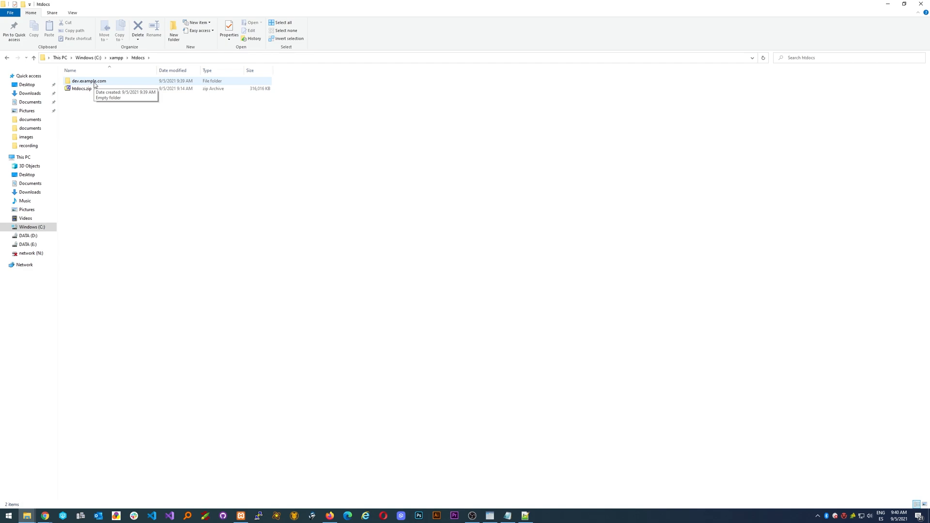
{"action": "left_click", "coordinate": [88, 81]}
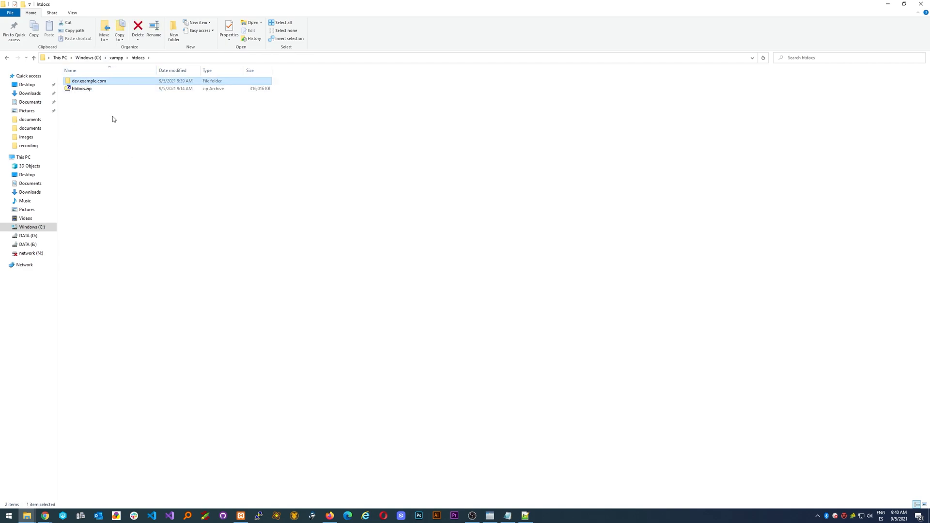
{"action": "mouse_move", "coordinate": [86, 83]}
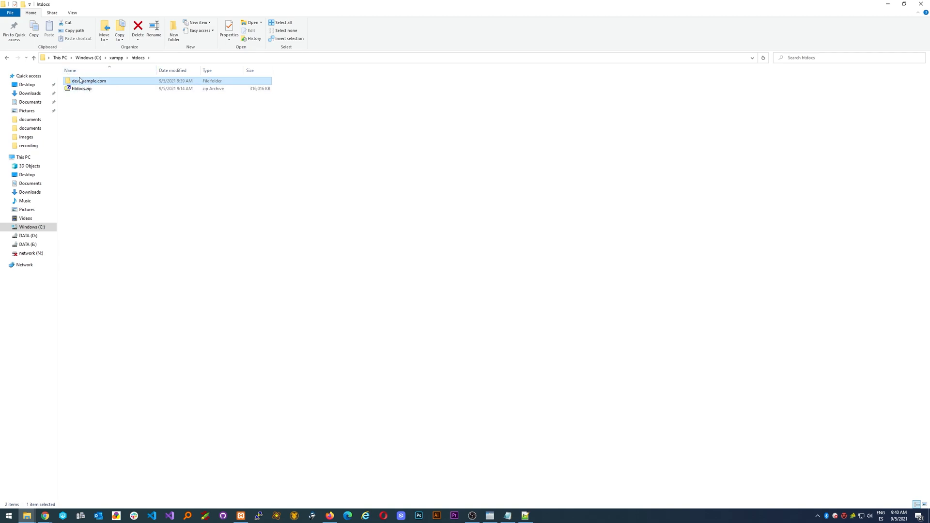
{"action": "mouse_move", "coordinate": [109, 83]}
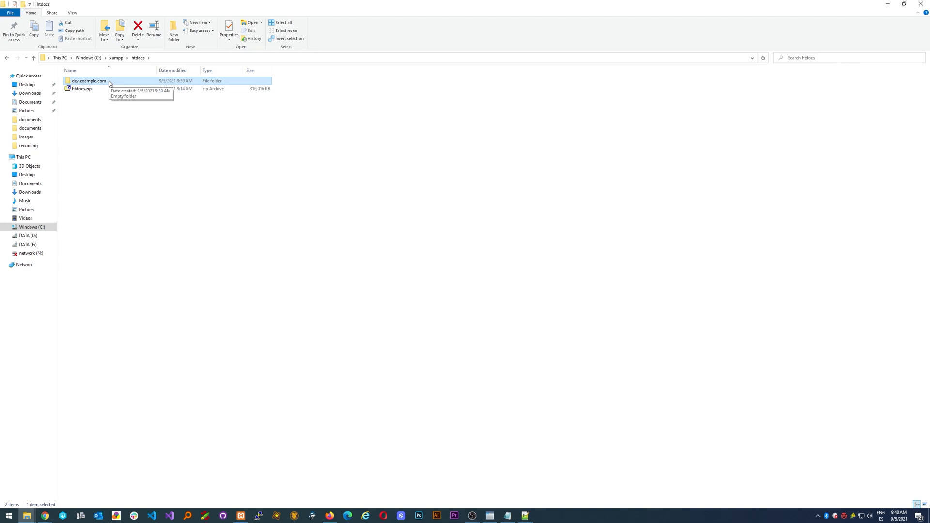
{"action": "mouse_move", "coordinate": [134, 83]}
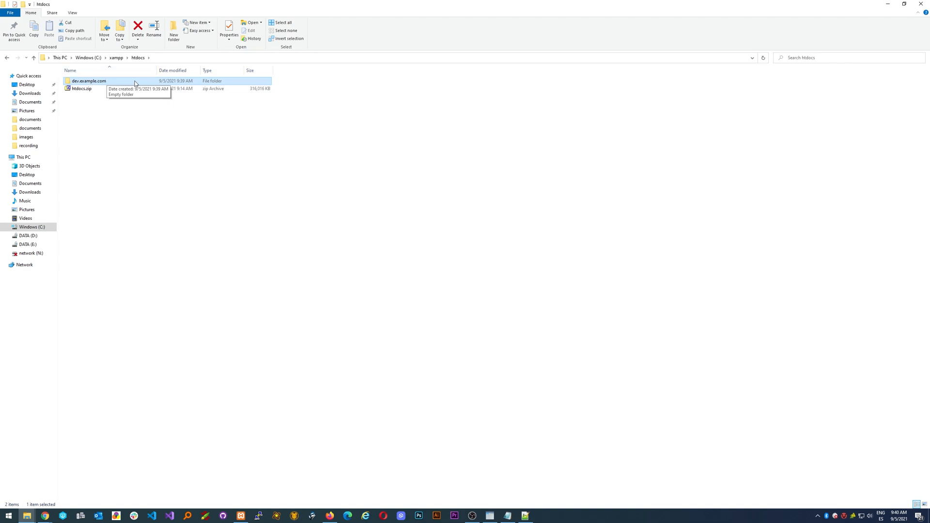
{"action": "mouse_move", "coordinate": [95, 84]}
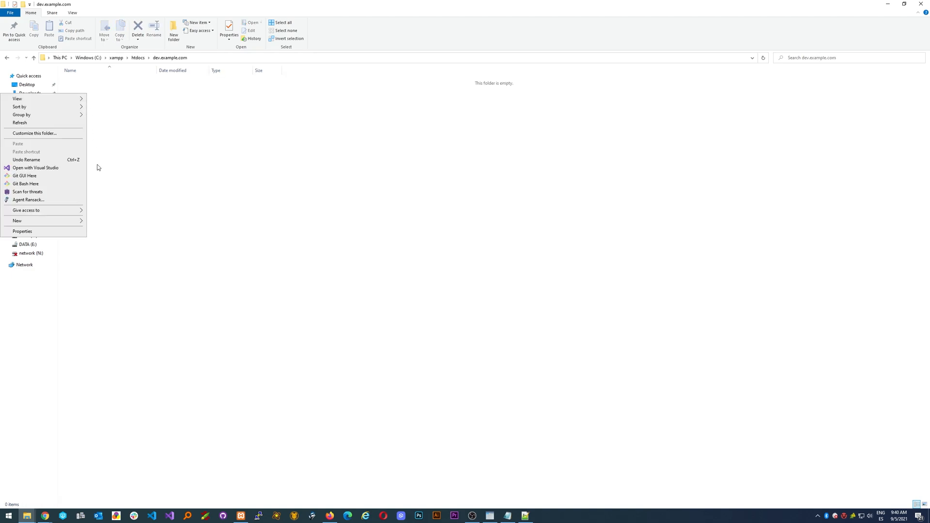
{"action": "mouse_move", "coordinate": [67, 220]}
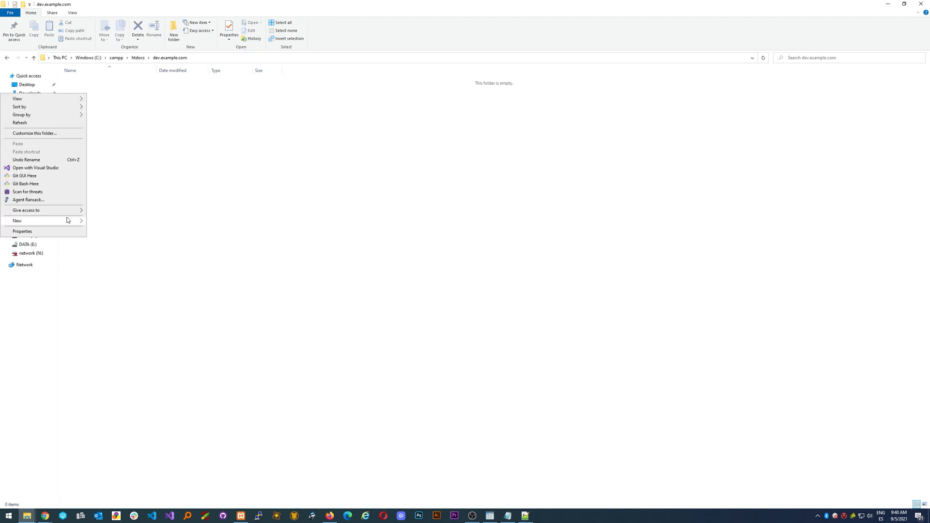
Create a folder named public inside dev.example.com and open it.
{"action": "left_click", "coordinate": [16, 221]}
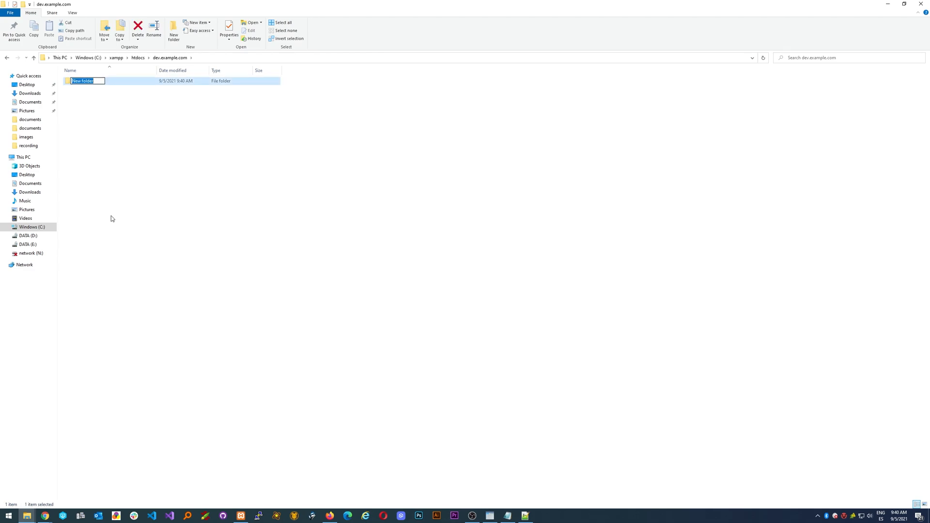
{"action": "type", "text": "public"}
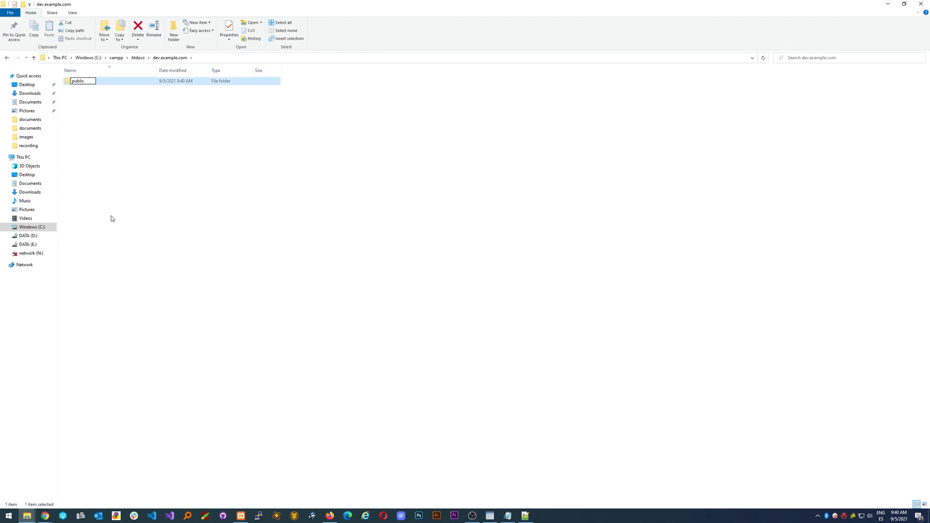
{"action": "double_click", "coordinate": [78, 81]}
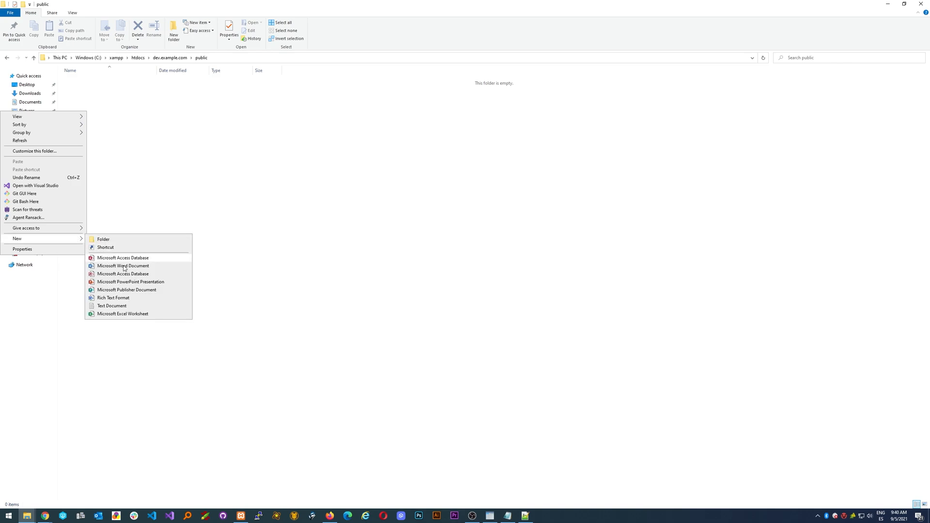
Create an empty index.html file in the public folder and select it.
{"action": "left_click", "coordinate": [111, 306]}
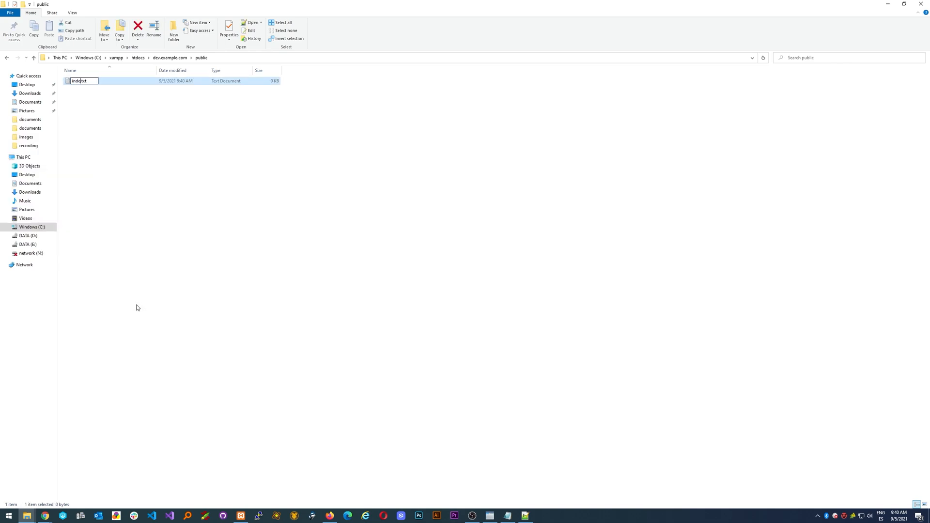
{"action": "type", "text": "index.html"}
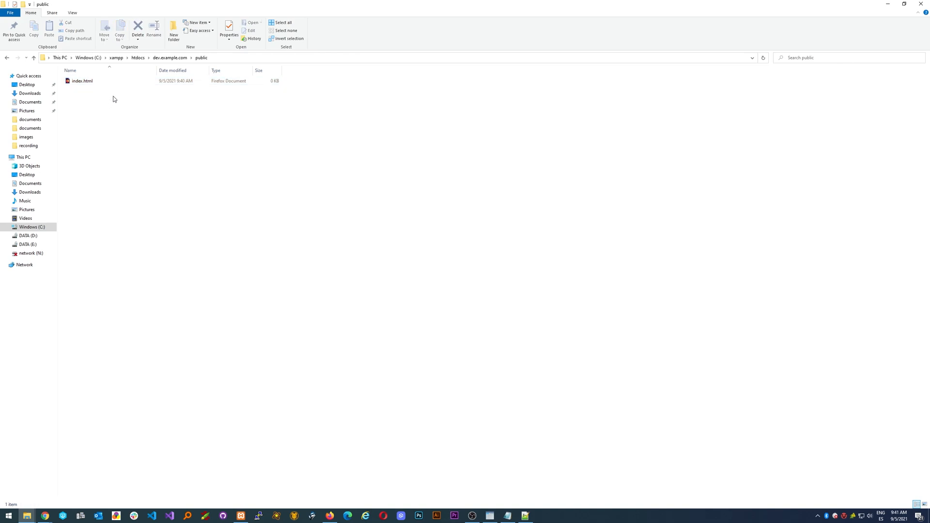
{"action": "mouse_move", "coordinate": [80, 120]}
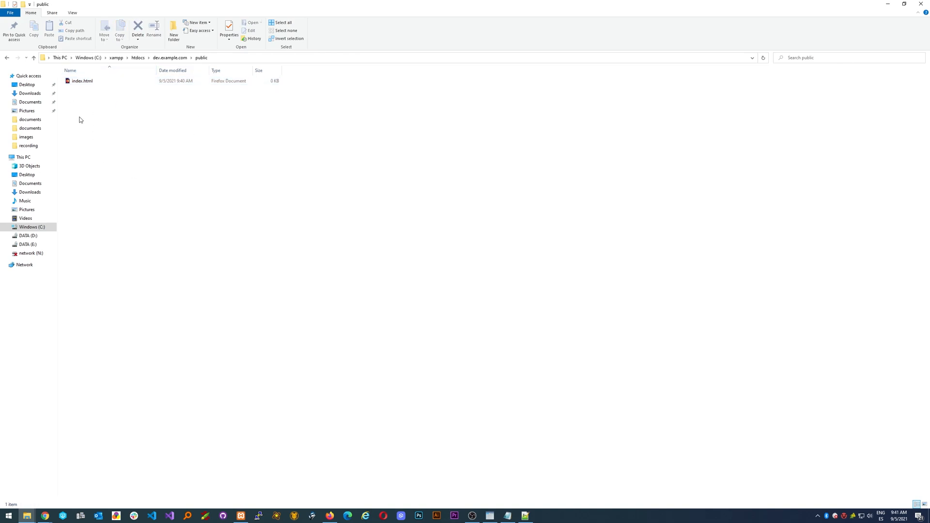
{"action": "mouse_move", "coordinate": [87, 111]}
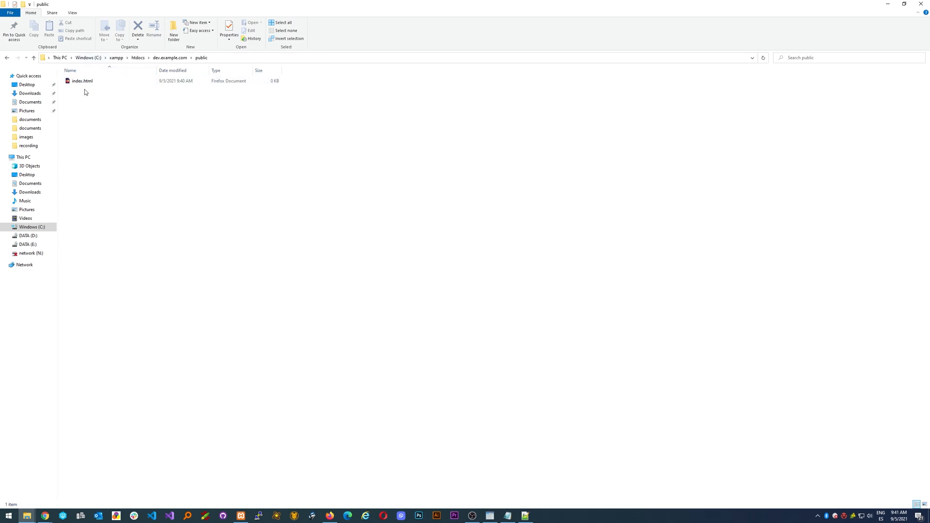
{"action": "mouse_move", "coordinate": [109, 98]}
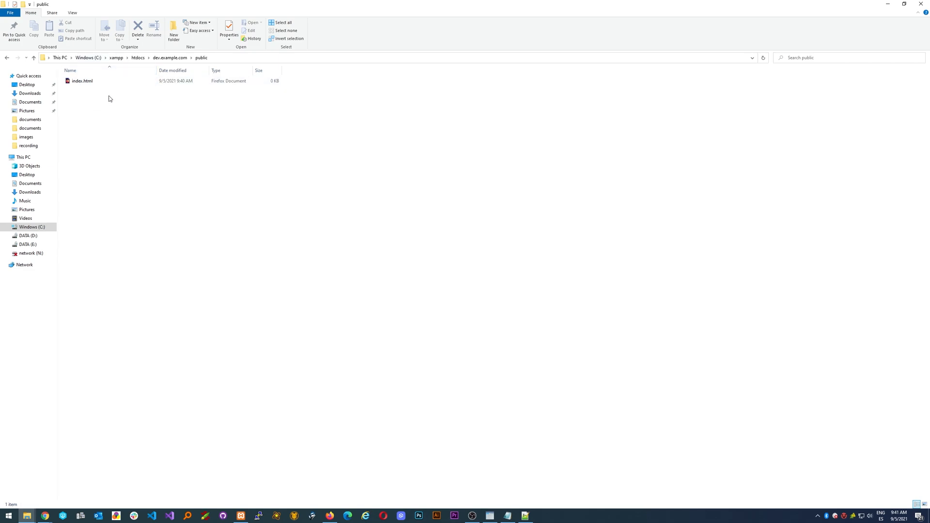
{"action": "mouse_move", "coordinate": [130, 111]}
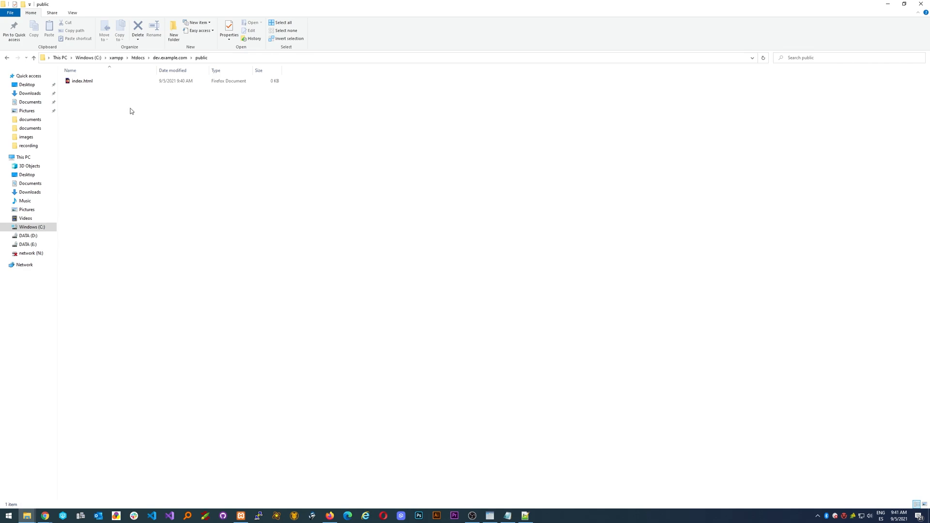
{"action": "left_click", "coordinate": [82, 81]}
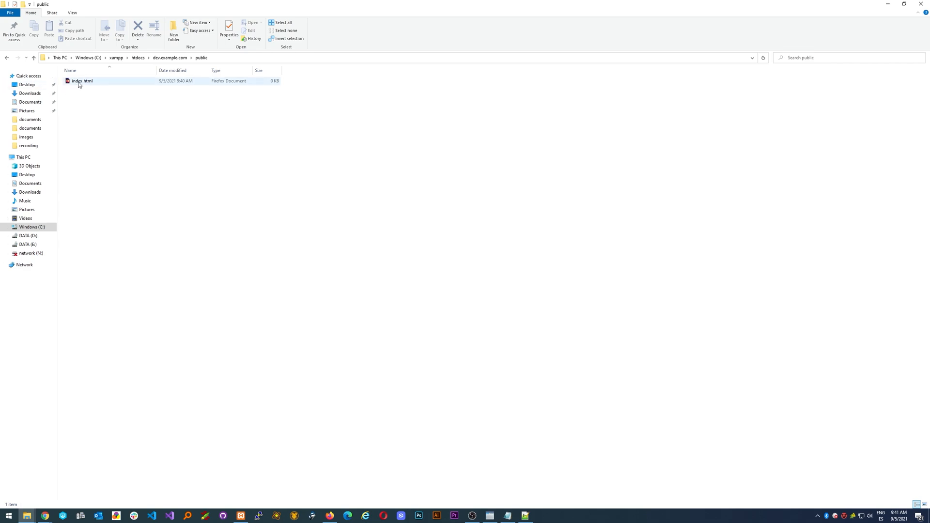
Open index.html in Notepad++ and write the <h1>Hello World</h1> heading.
{"action": "right_click", "coordinate": [83, 81]}
{"action": "type", "text": "<"}
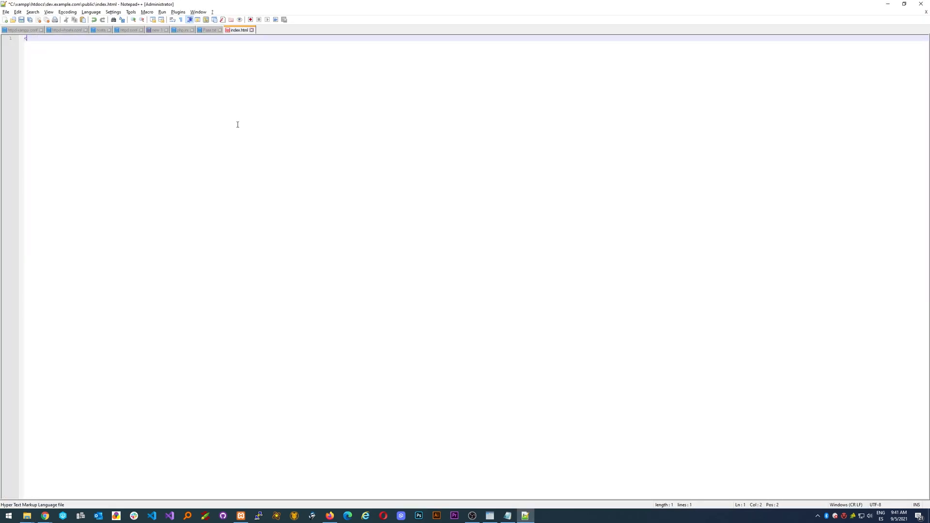
{"action": "type", "text": "h1>"}
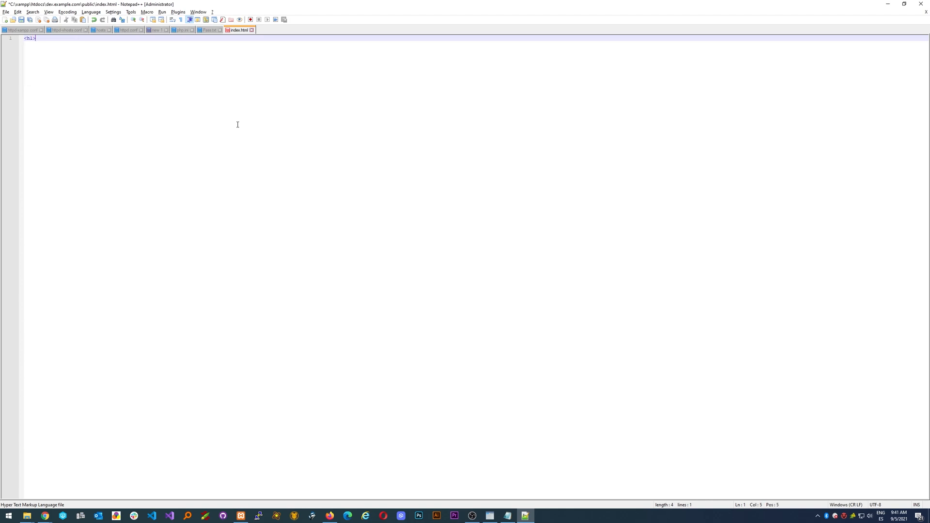
{"action": "type", "text": "Hllo"}
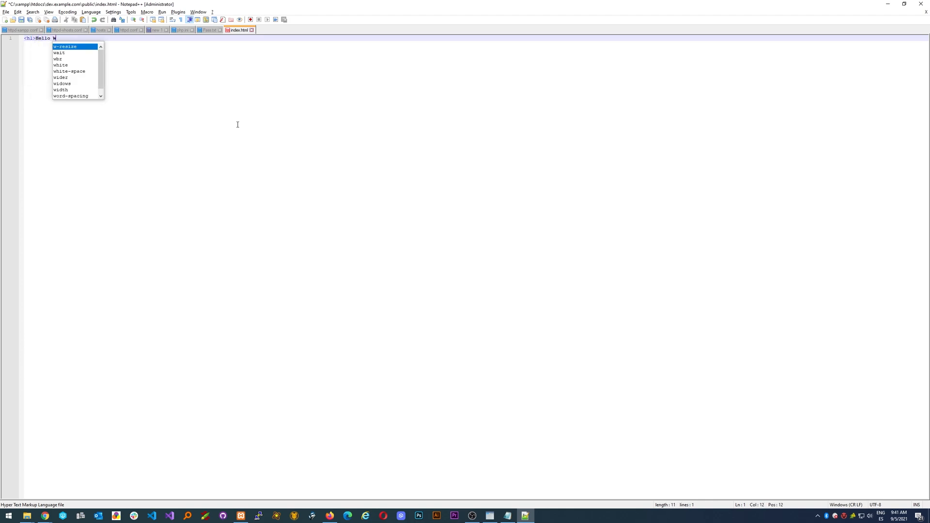
{"action": "type", "text": "orld</"}
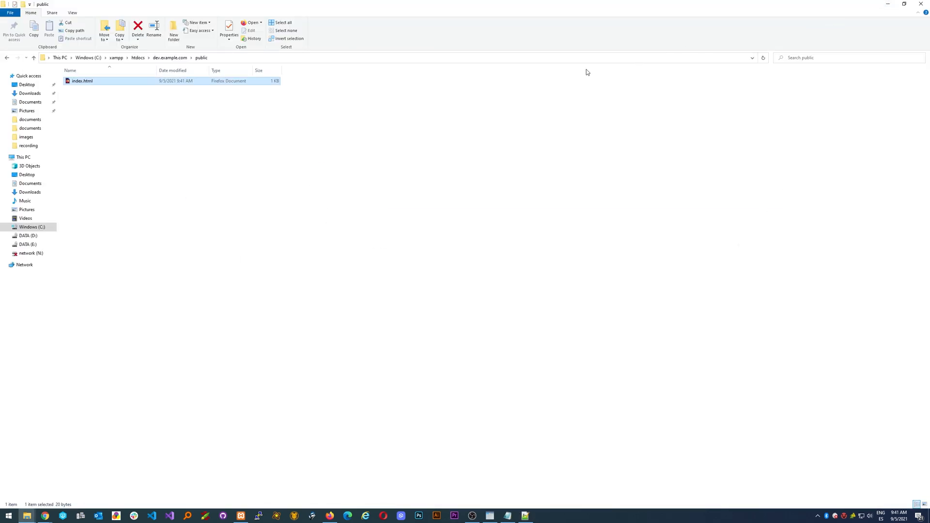
Navigate to C:\xampp\apache\conf\extra and edit httpd-vhosts.conf with Notepad++.
{"action": "left_click", "coordinate": [158, 156]}
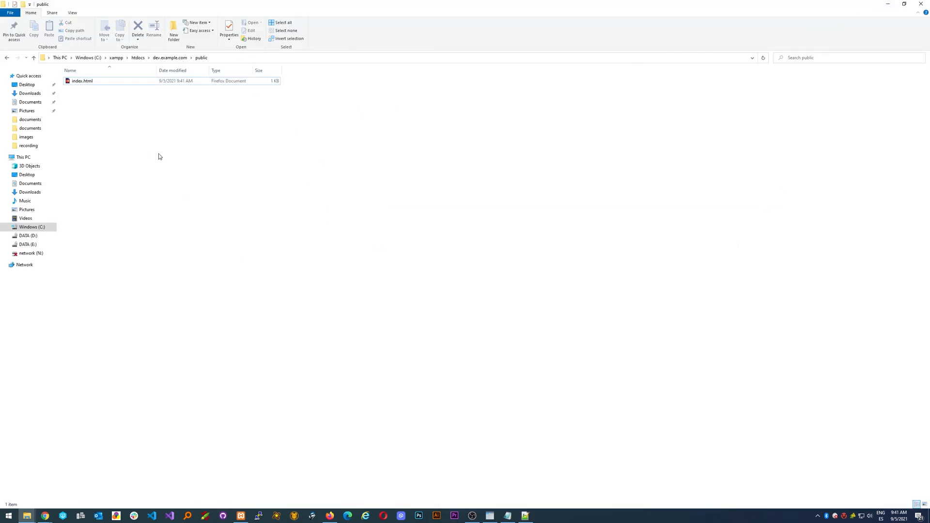
{"action": "mouse_move", "coordinate": [271, 388]}
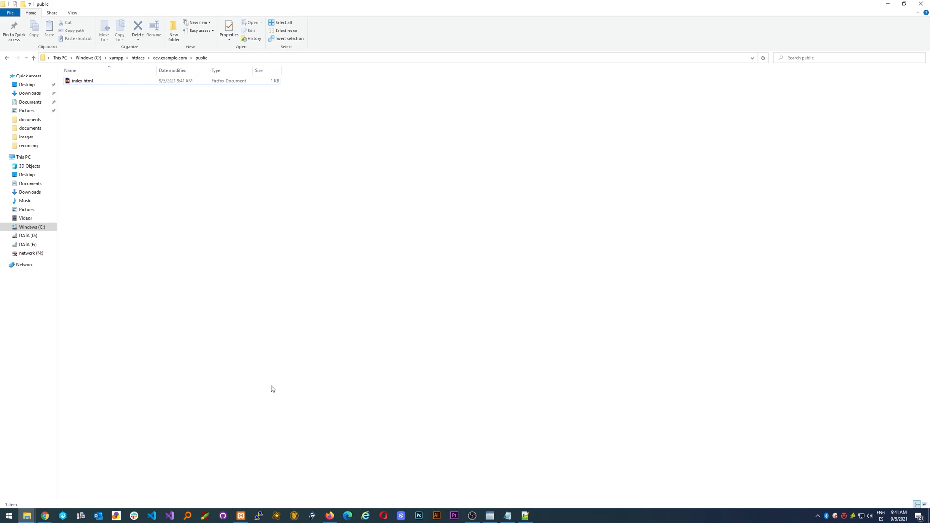
{"action": "mouse_move", "coordinate": [161, 22]}
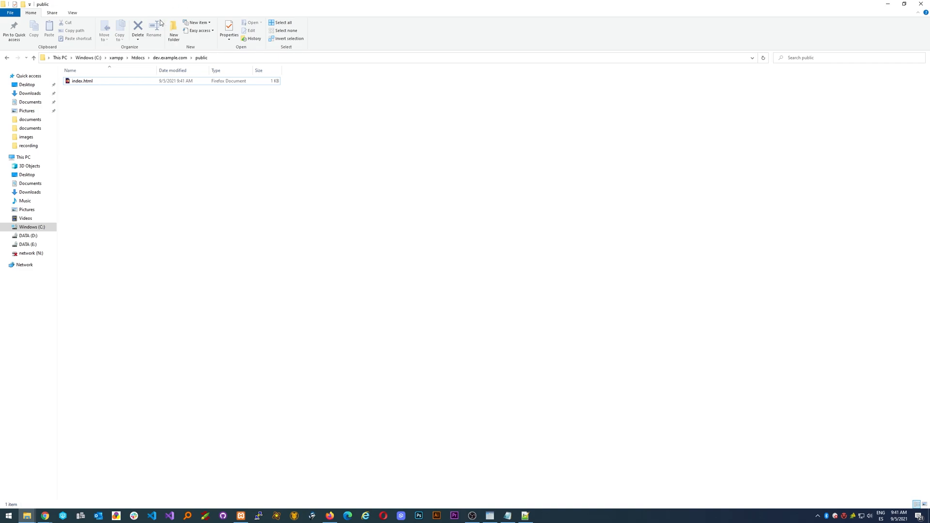
{"action": "left_click", "coordinate": [115, 58]}
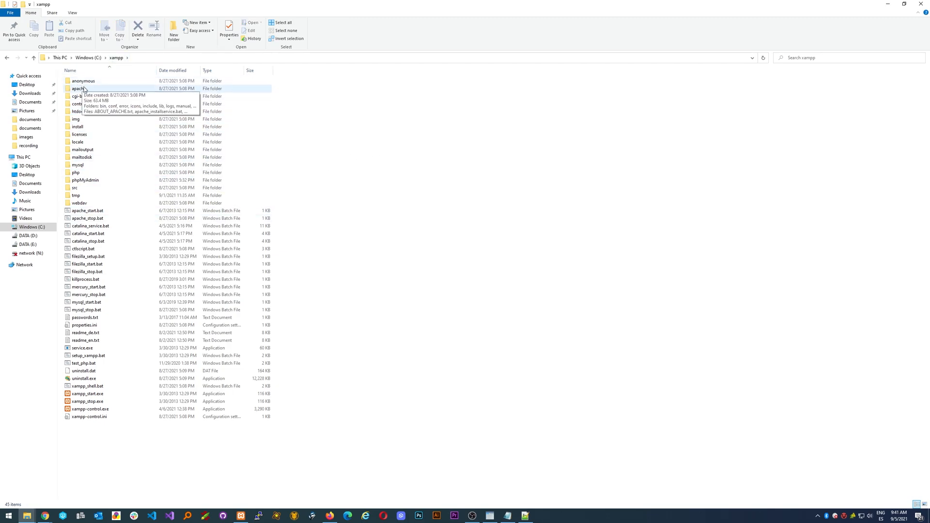
{"action": "double_click", "coordinate": [77, 88]}
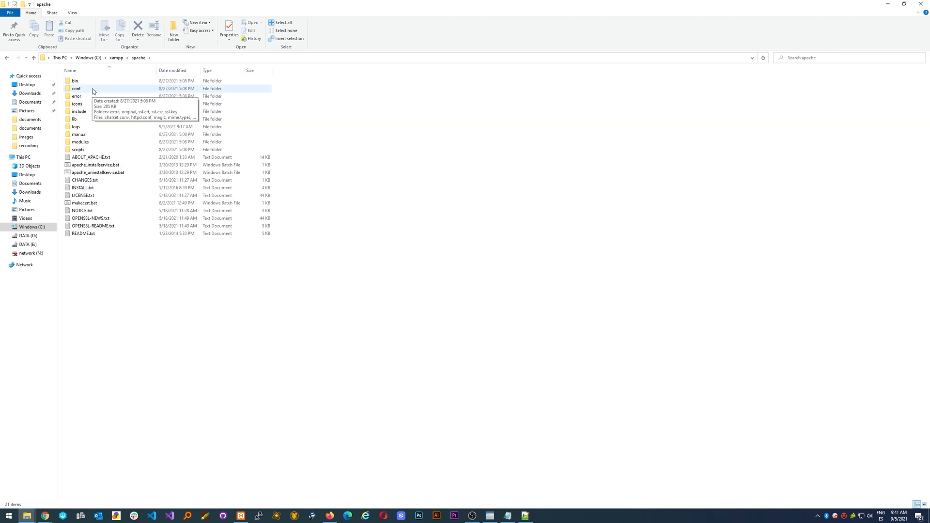
{"action": "double_click", "coordinate": [77, 88]}
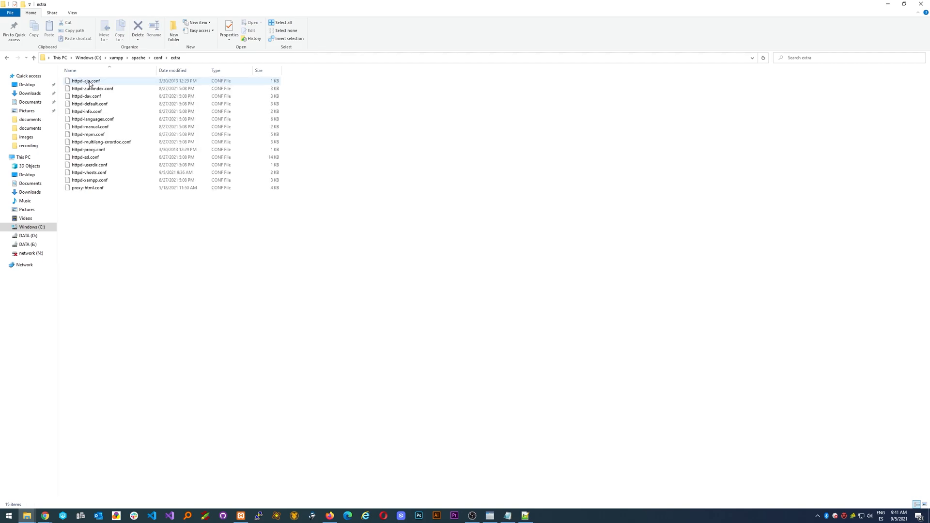
{"action": "left_click", "coordinate": [89, 172]}
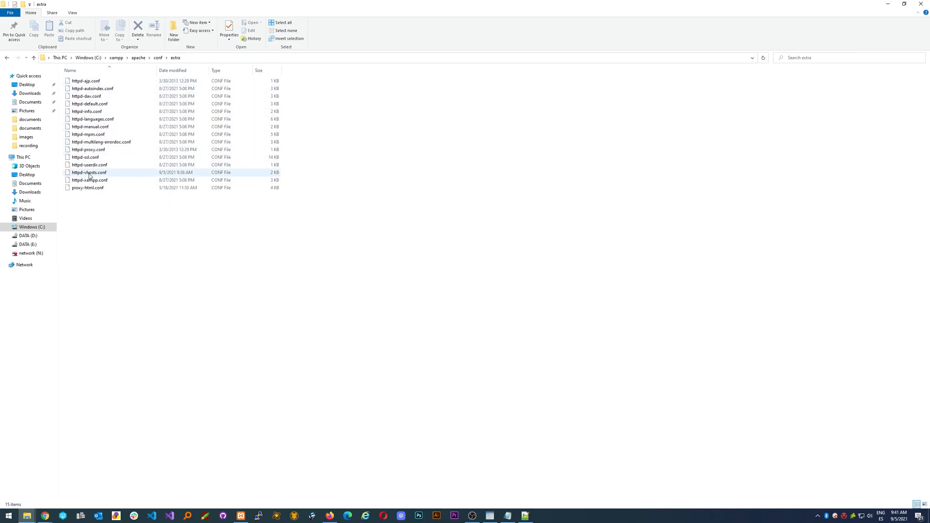
{"action": "left_click", "coordinate": [90, 172]}
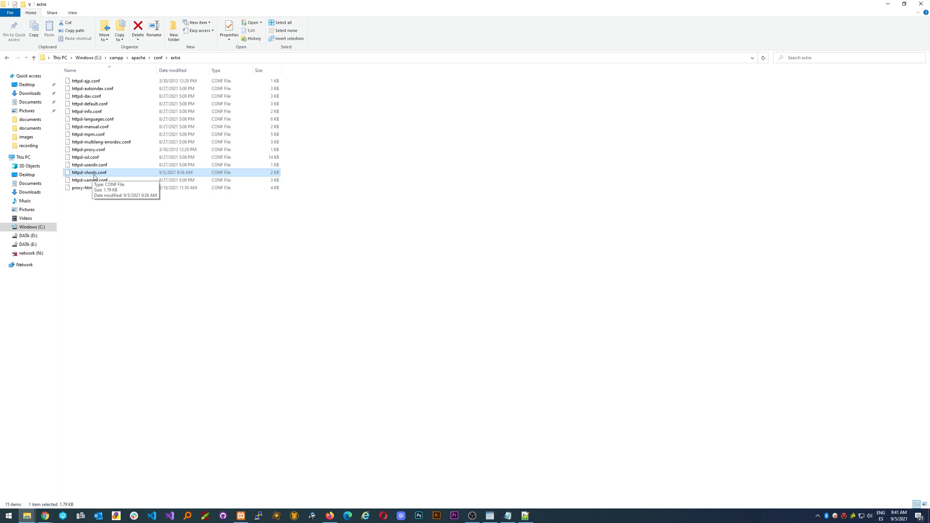
{"action": "right_click", "coordinate": [90, 172]}
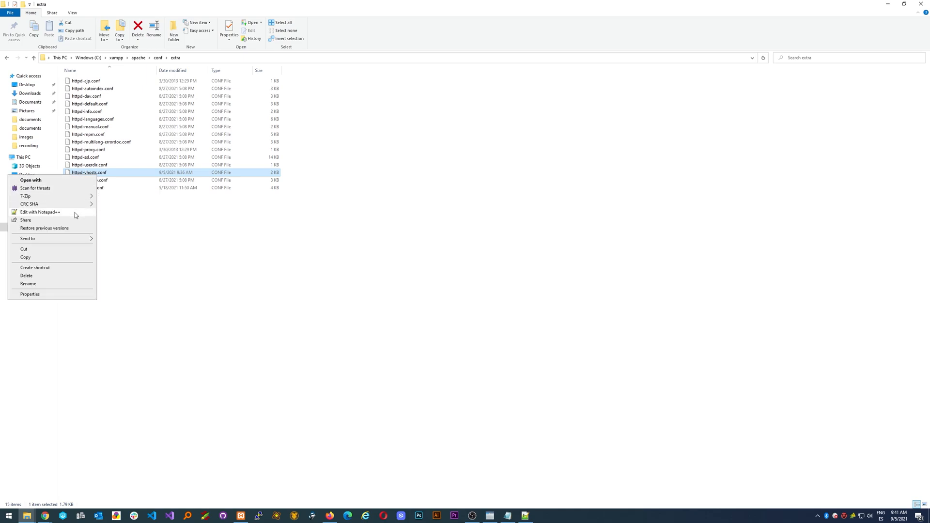
{"action": "left_click", "coordinate": [39, 212]}
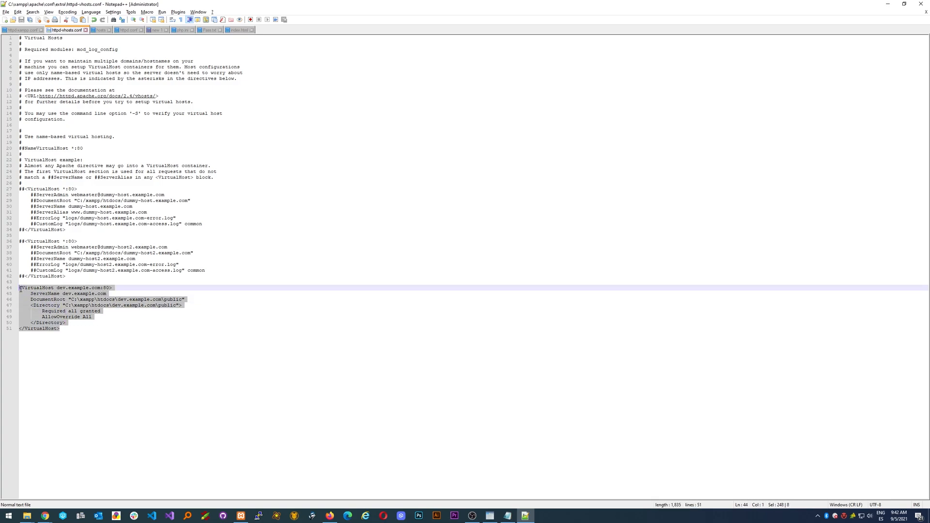
Delete the selected old dev.example.com VirtualHost block on lines 44–51.
{"action": "key", "text": "Delete"}
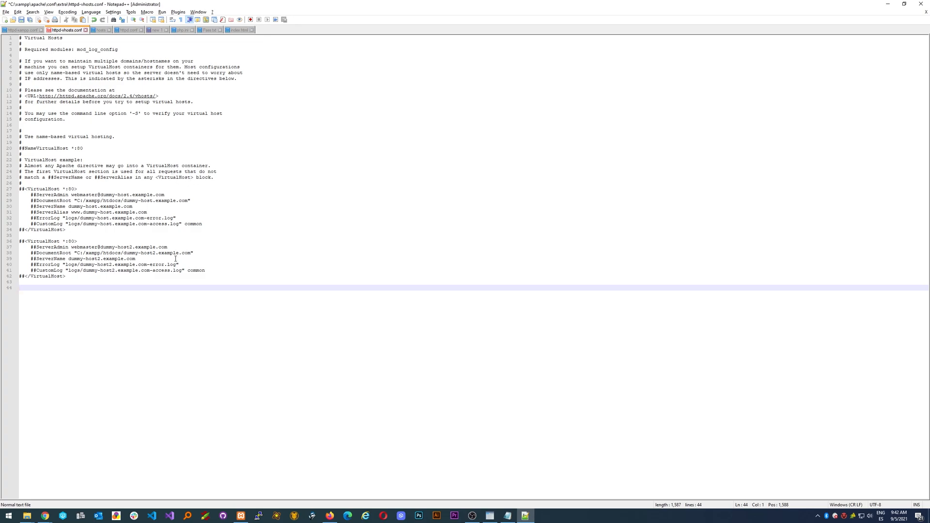
{"action": "mouse_move", "coordinate": [294, 233]}
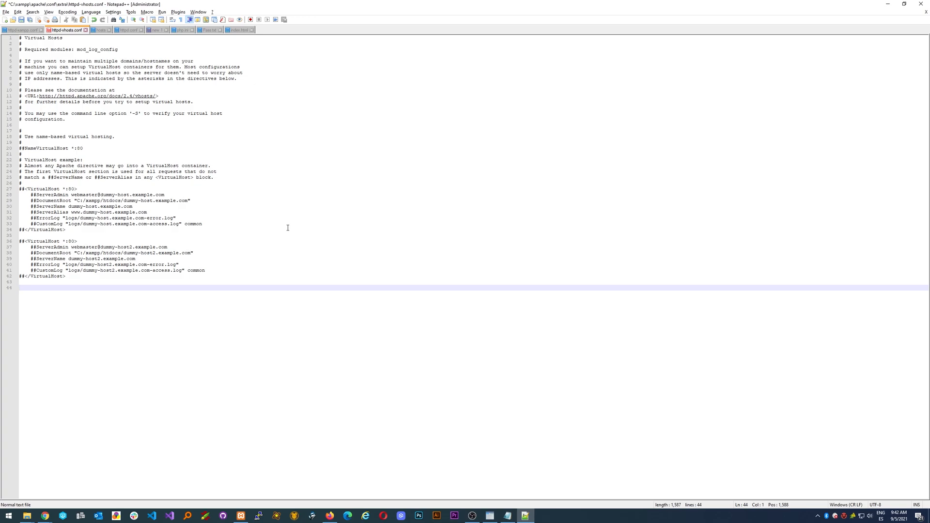
Type the opening <VirtualHost dev.example.com:80> tag on line 44.
{"action": "type", "text": "<"}
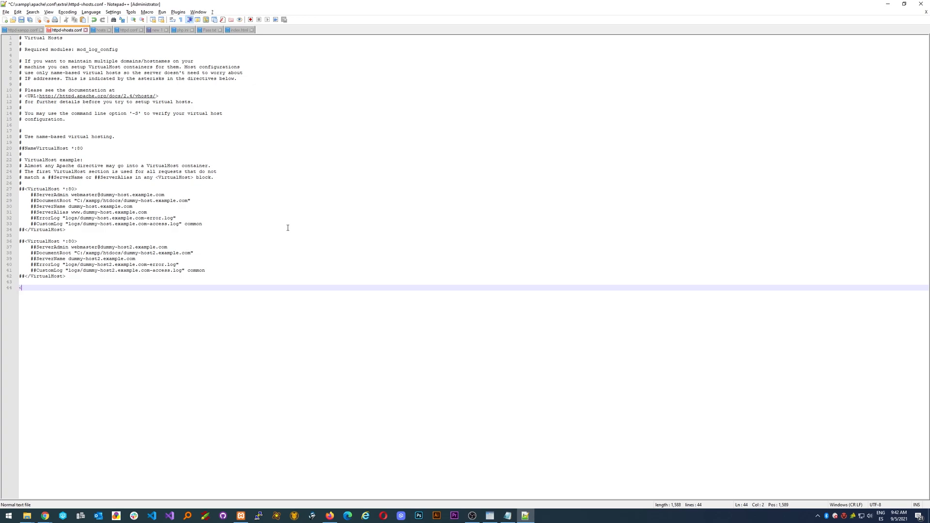
{"action": "type", "text": "V"}
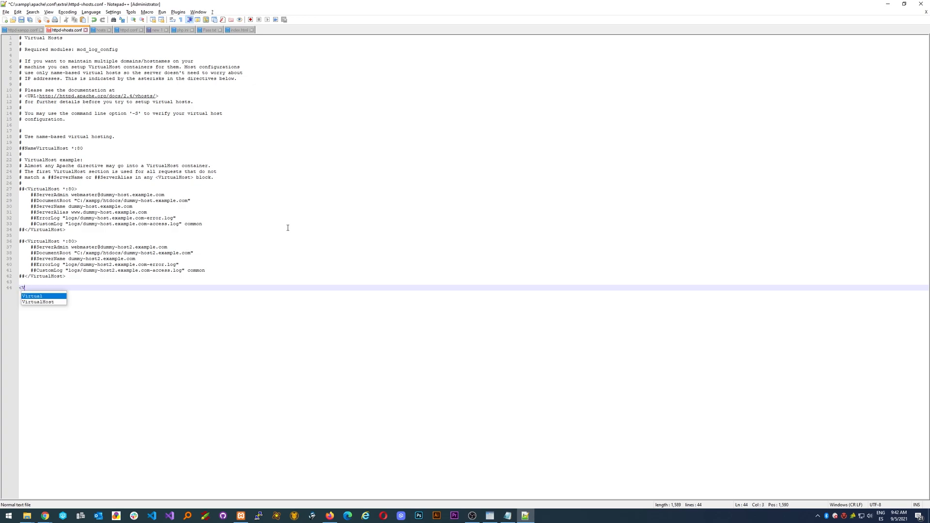
{"action": "key", "text": "Tab"}
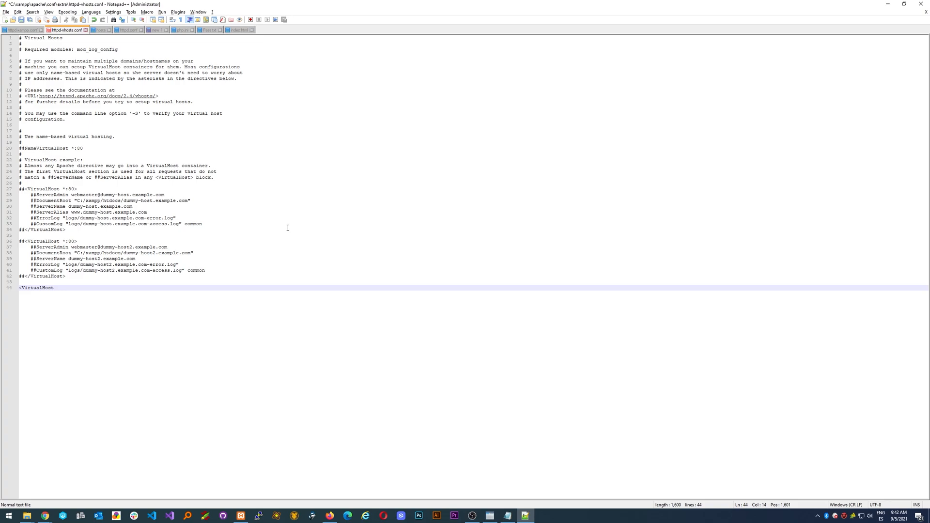
{"action": "type", "text": "dev.e"}
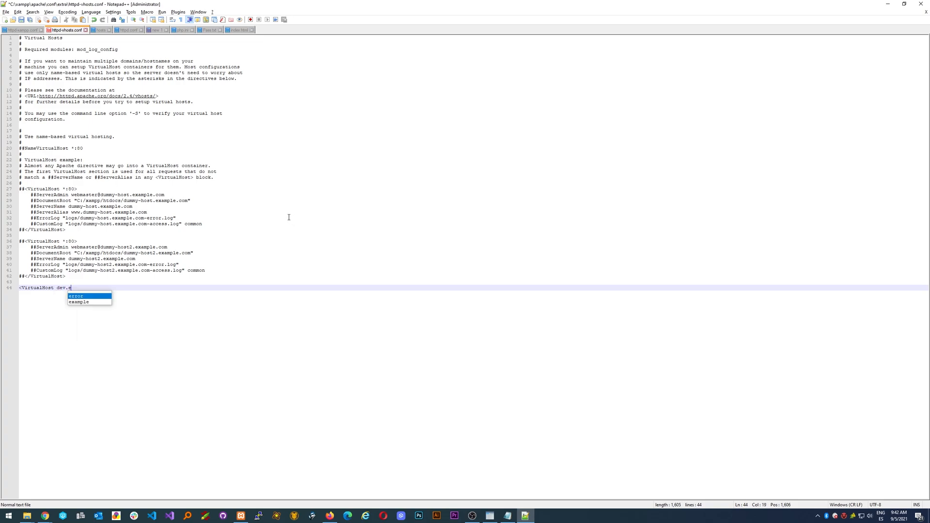
{"action": "type", "text": "xample.com"}
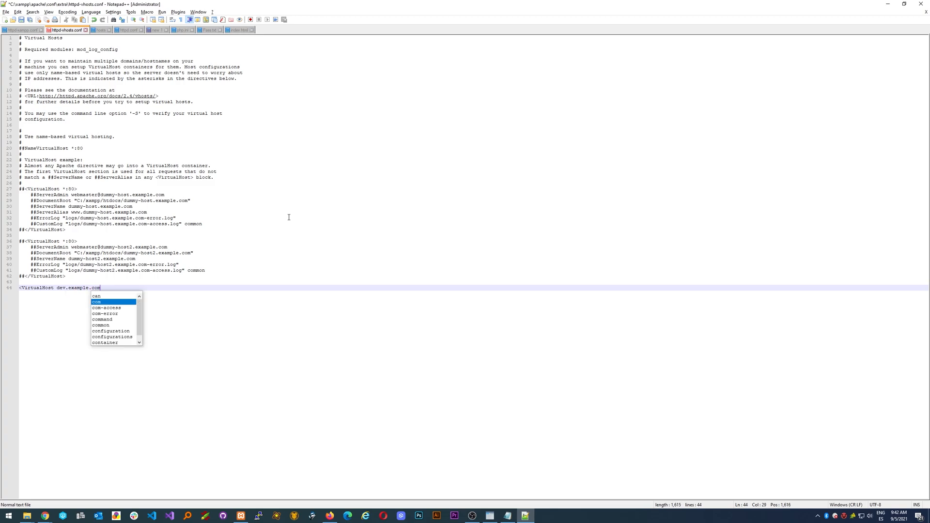
{"action": "type", "text": ":"}
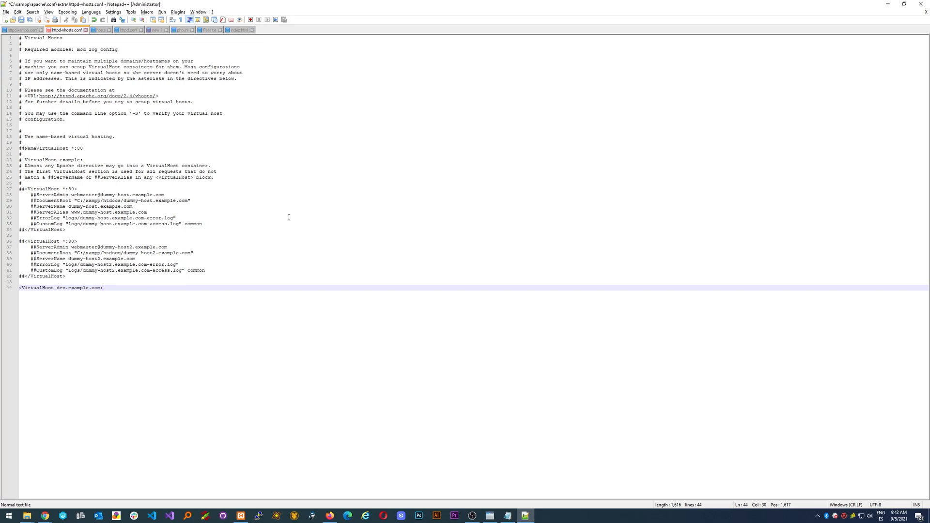
{"action": "type", "text": "80"}
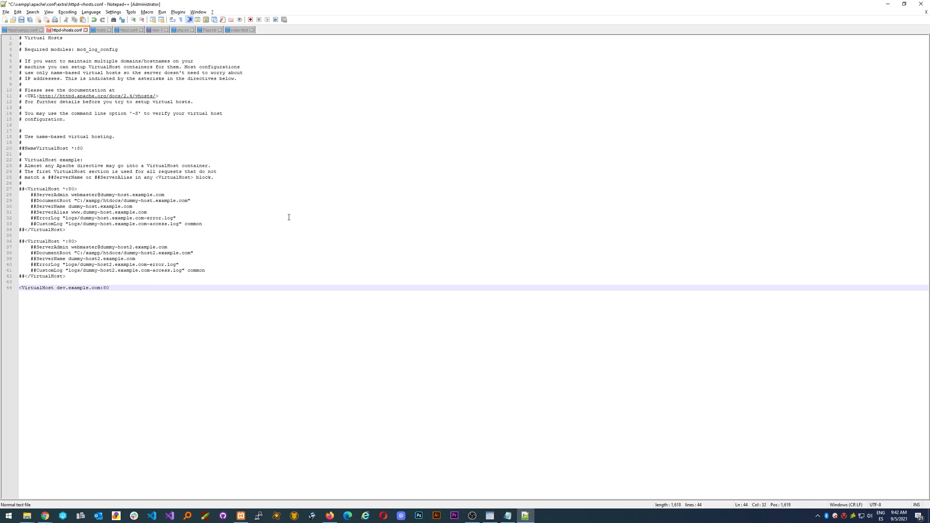
{"action": "type", "text": ">"}
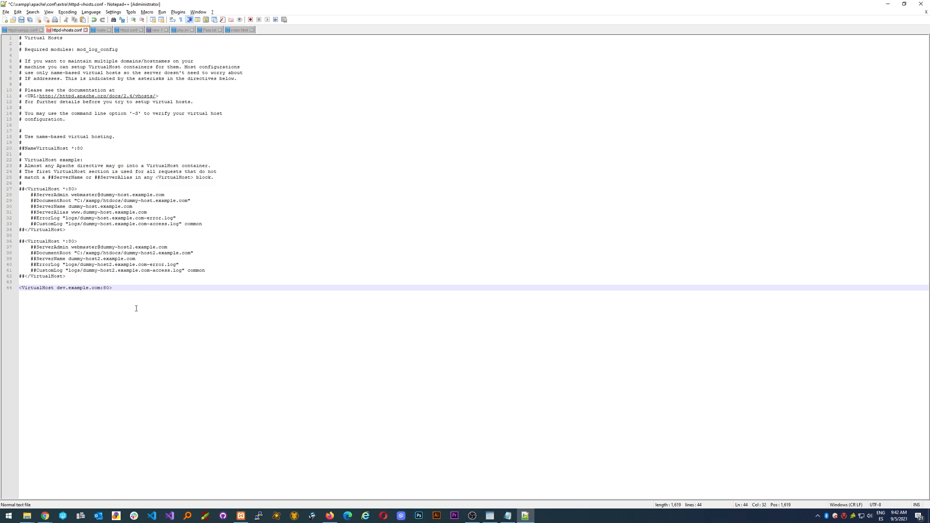
{"action": "left_click", "coordinate": [113, 288]}
{"action": "type", "text": "</"}
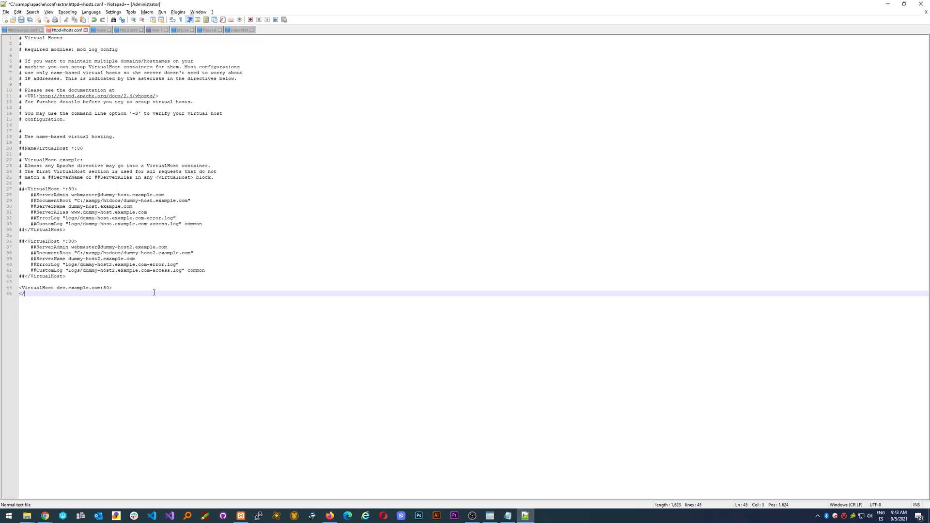
Close the VirtualHost tag, add ServerName dev.example.com, and begin a quoted DocumentRoot.
{"action": "type", "text": "VirtualHost>"}
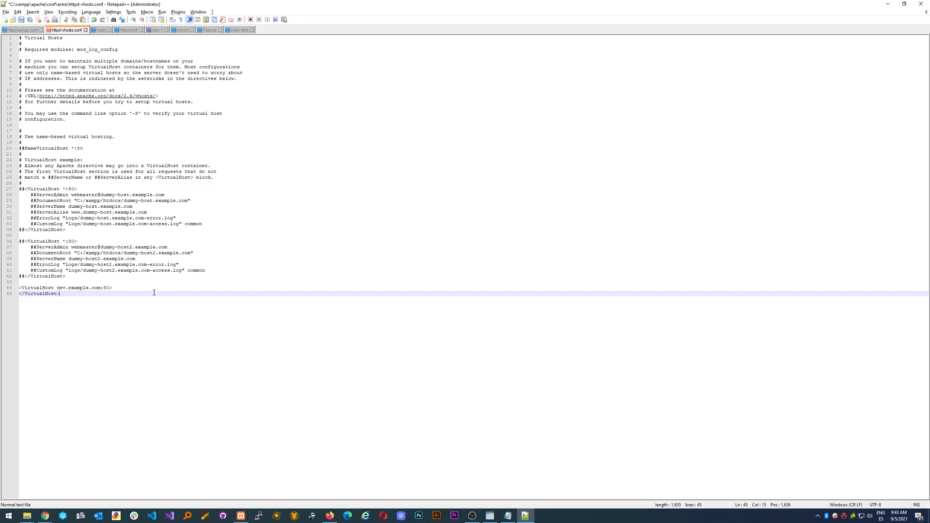
{"action": "key", "text": "Enter"}
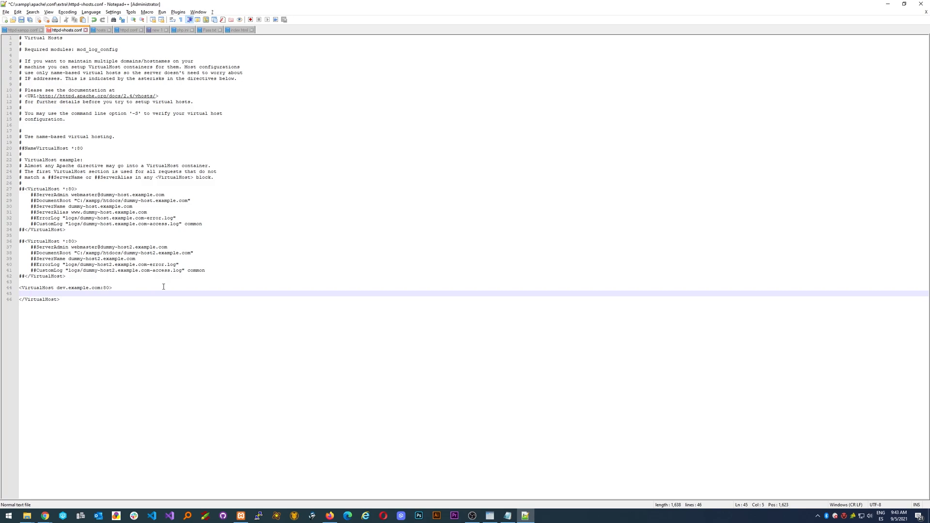
{"action": "type", "text": "S"}
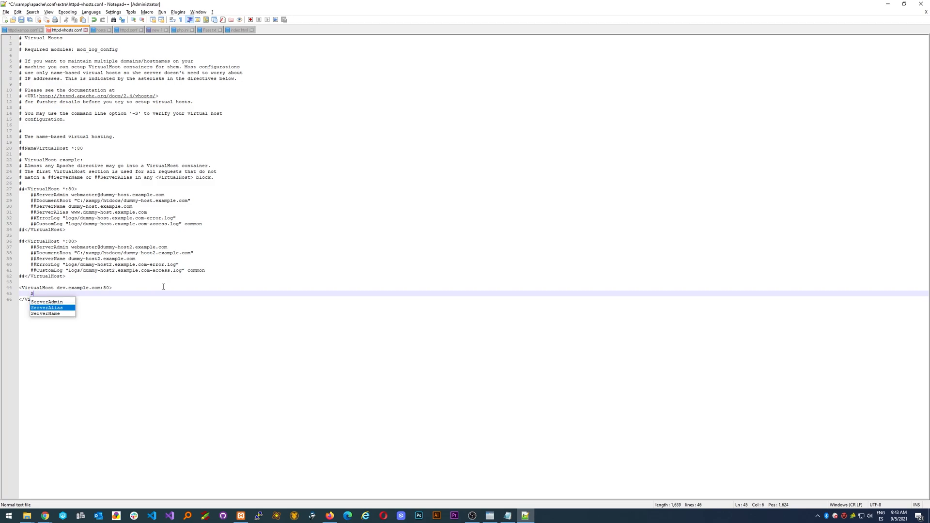
{"action": "key", "text": "Enter"}
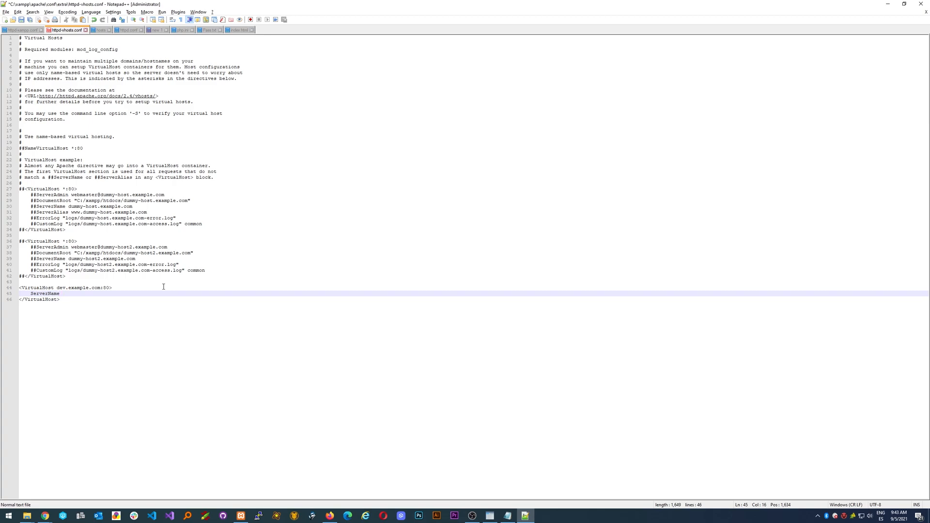
{"action": "type", "text": "dev.example.com"}
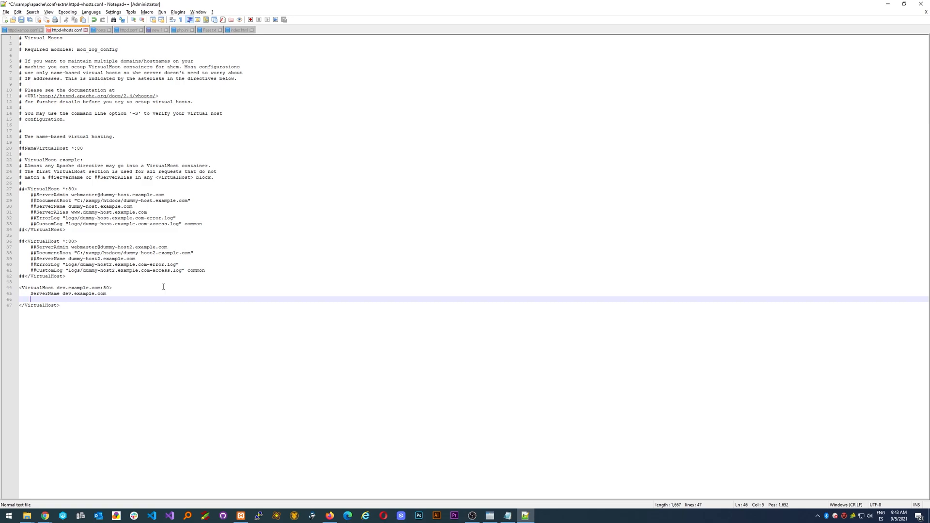
{"action": "type", "text": "DocumentRoot"}
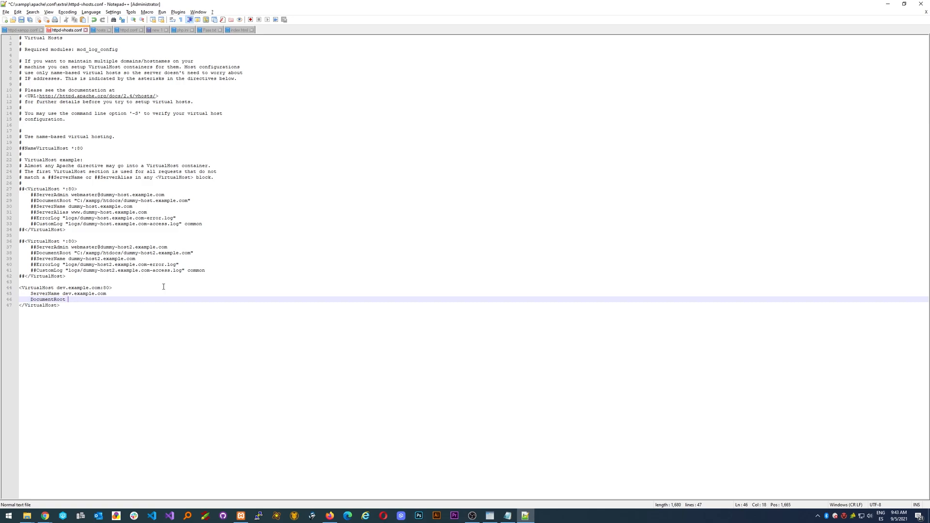
{"action": "type", "text": "\"\""}
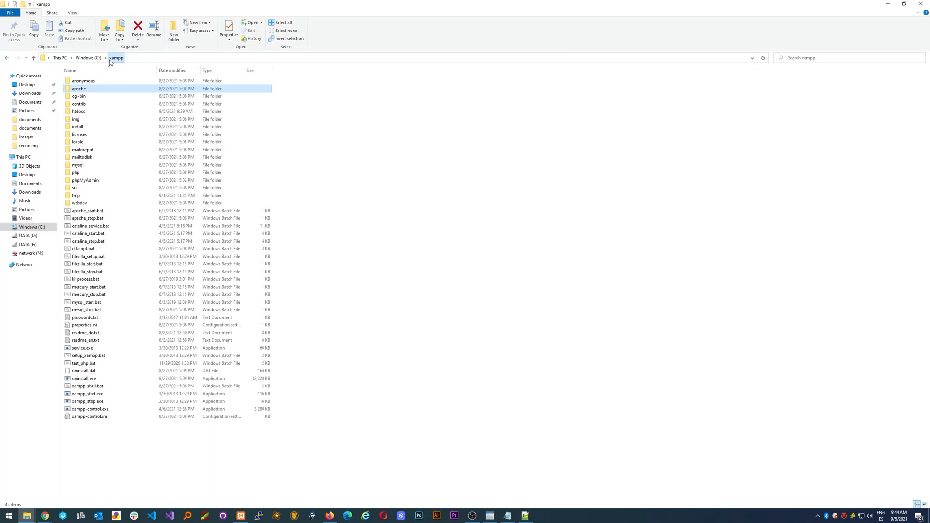
Browse in File Explorer into htdocs, dev.example.com, then its public folder.
{"action": "double_click", "coordinate": [79, 111]}
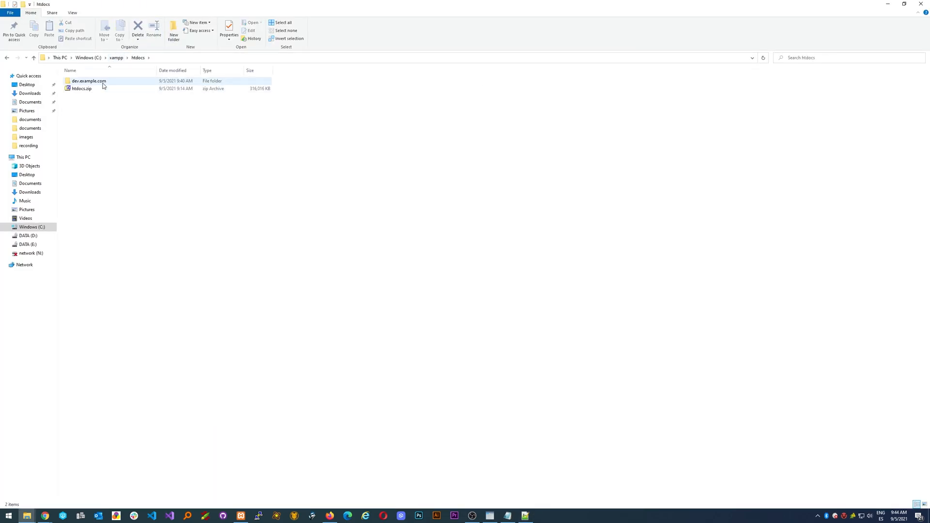
{"action": "double_click", "coordinate": [88, 81]}
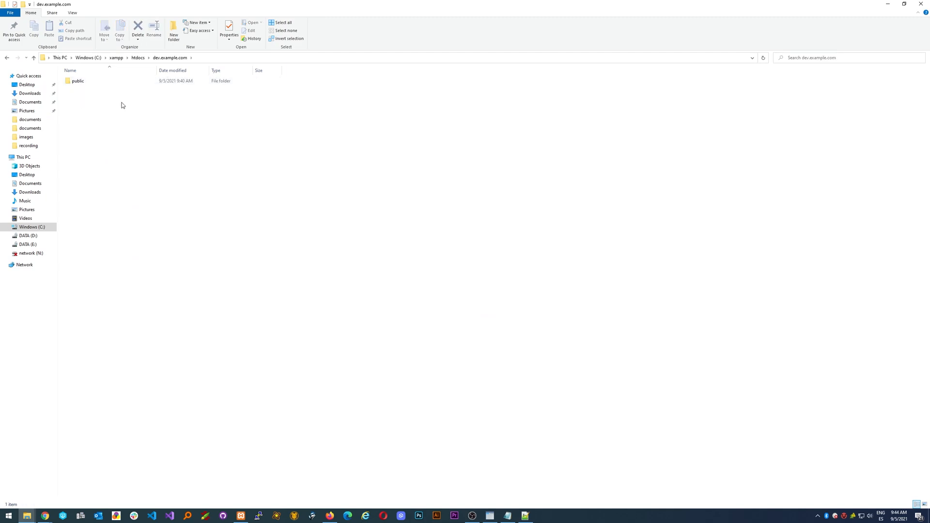
{"action": "double_click", "coordinate": [77, 81]}
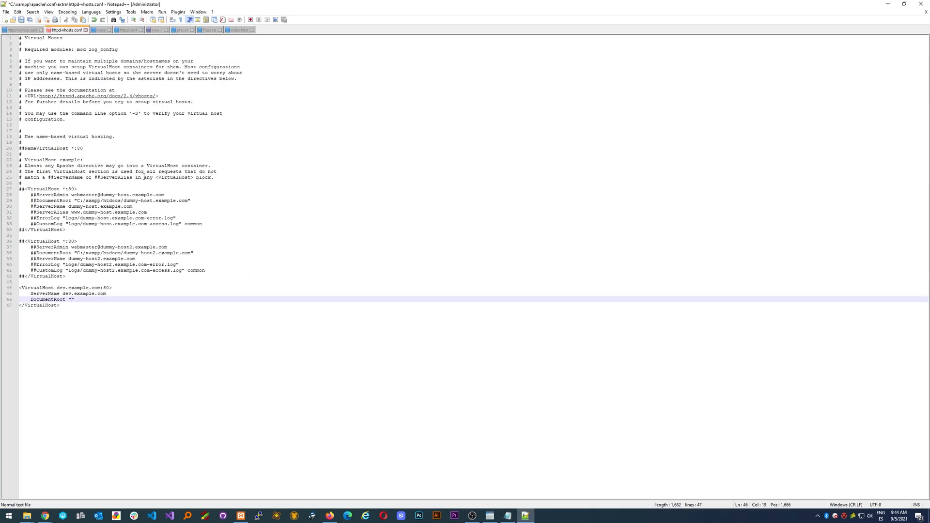
Set DocumentRoot to C:\xampp\htdocs\dev.example.com\public and add a matching Directory block.
{"action": "type", "text": "C:\\xampp\\htdocs\\dev.example.com\\public"}
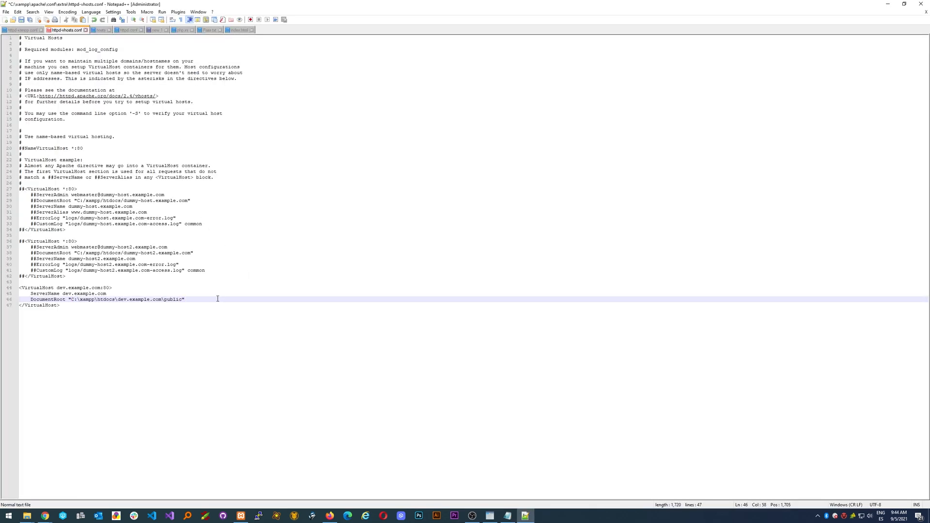
{"action": "key", "text": "Enter"}
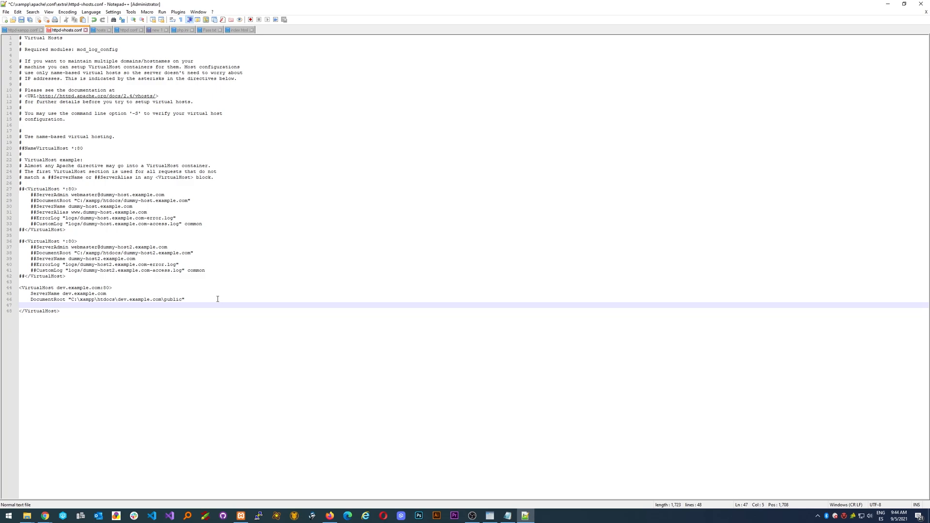
{"action": "type", "text": "<d"}
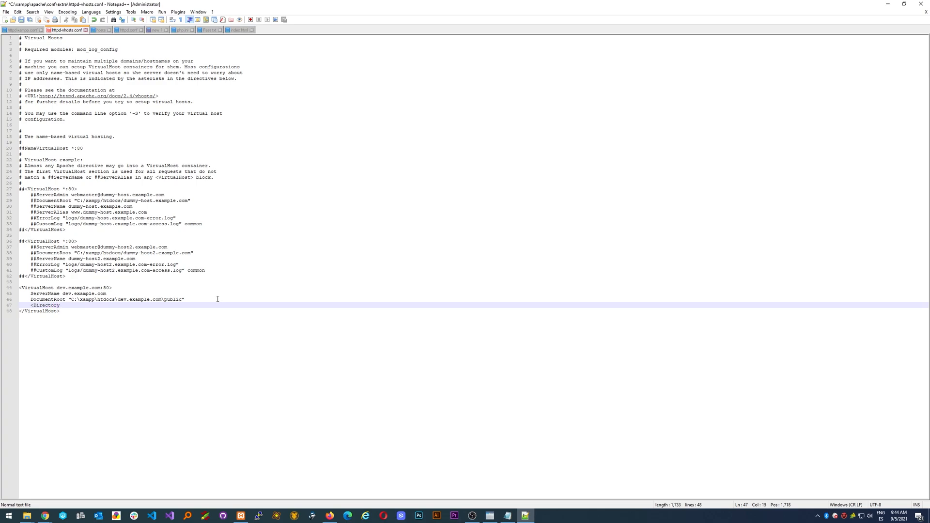
{"action": "type", "text": "\"\""}
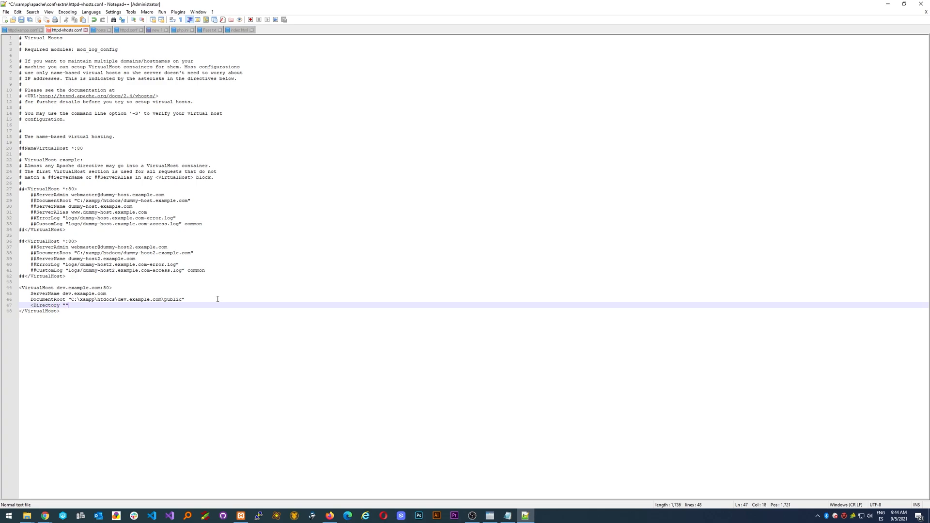
{"action": "type", "text": "C:\\xampp\\htdocs\\dev.example.com\\public"}
{"action": "type", "text": "</Directory>"}
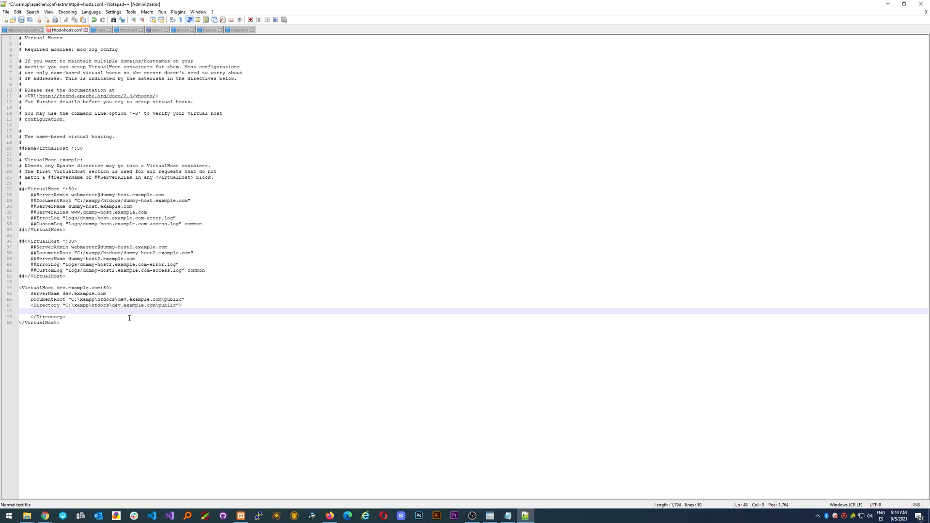
{"action": "mouse_move", "coordinate": [144, 330]}
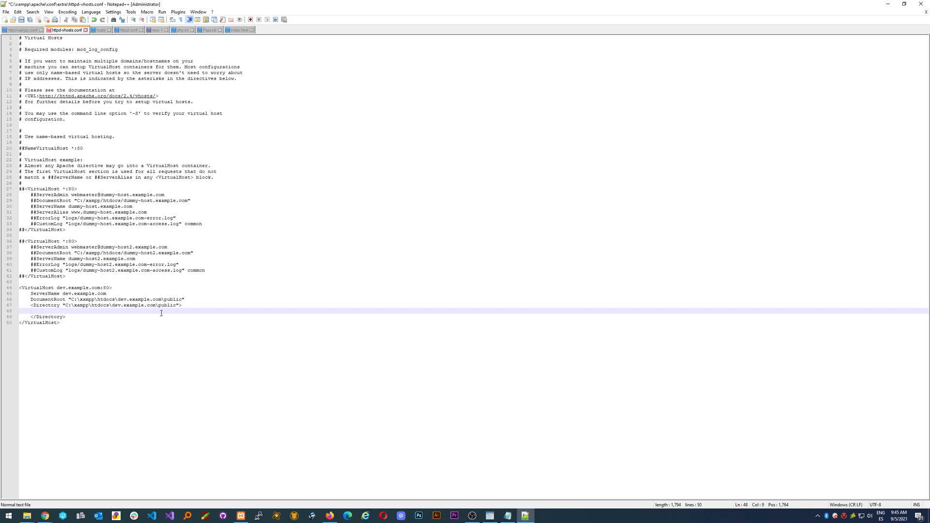
Add a 'Require all granted' line inside the public folder's Directory block.
{"action": "type", "text": "Required"}
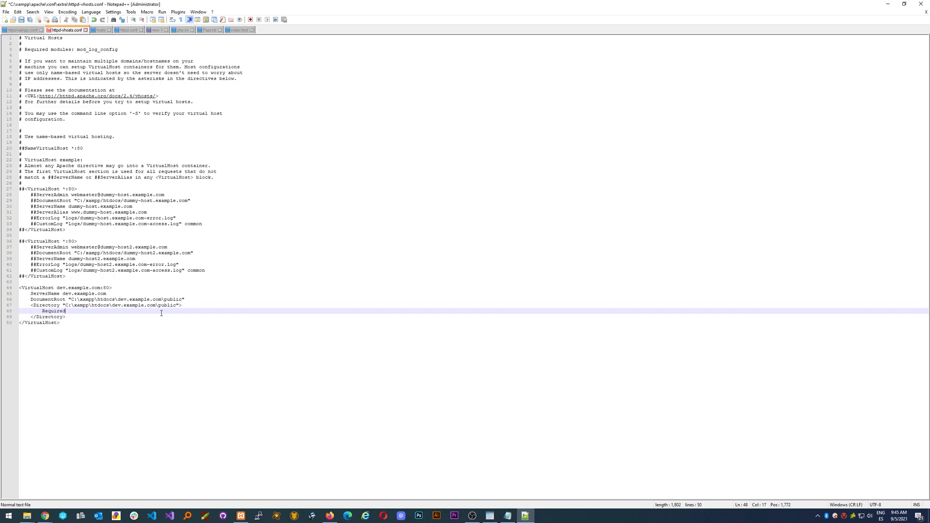
{"action": "type", "text": "all"}
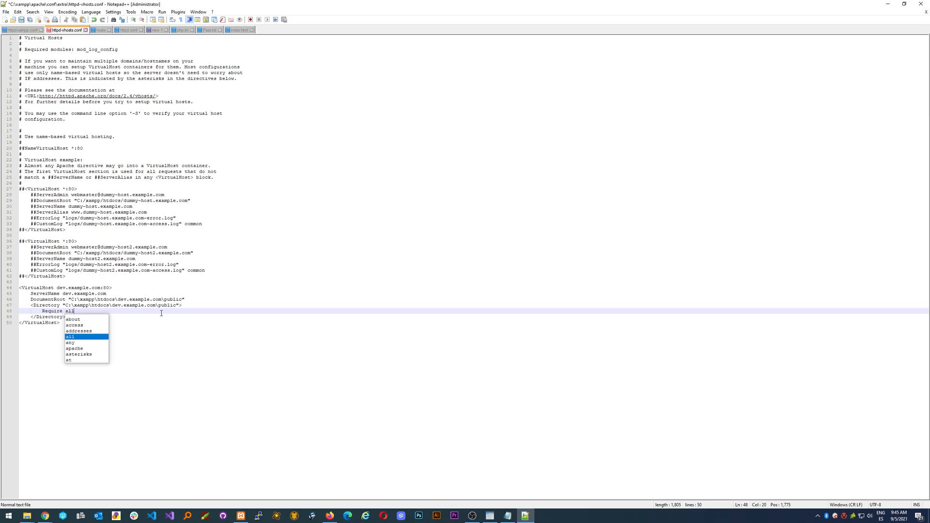
{"action": "type", "text": "granted"}
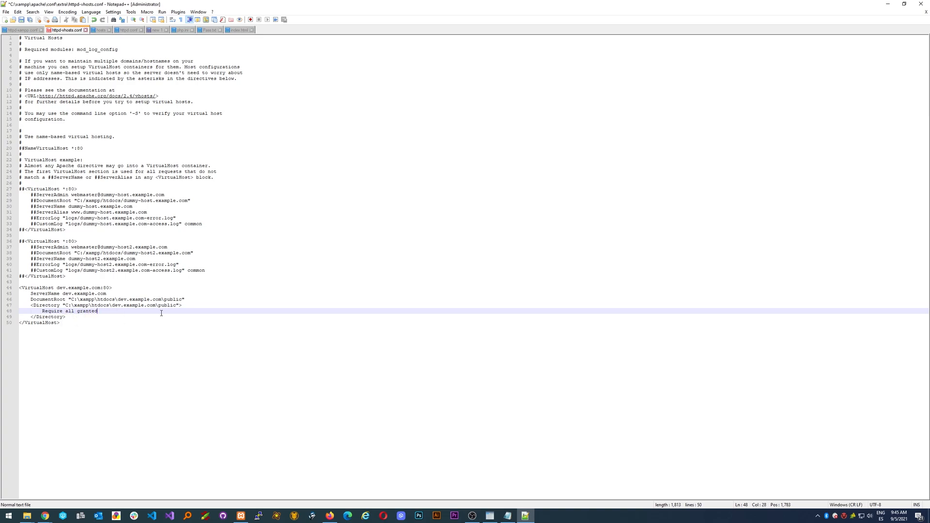
{"action": "key", "text": "Enter"}
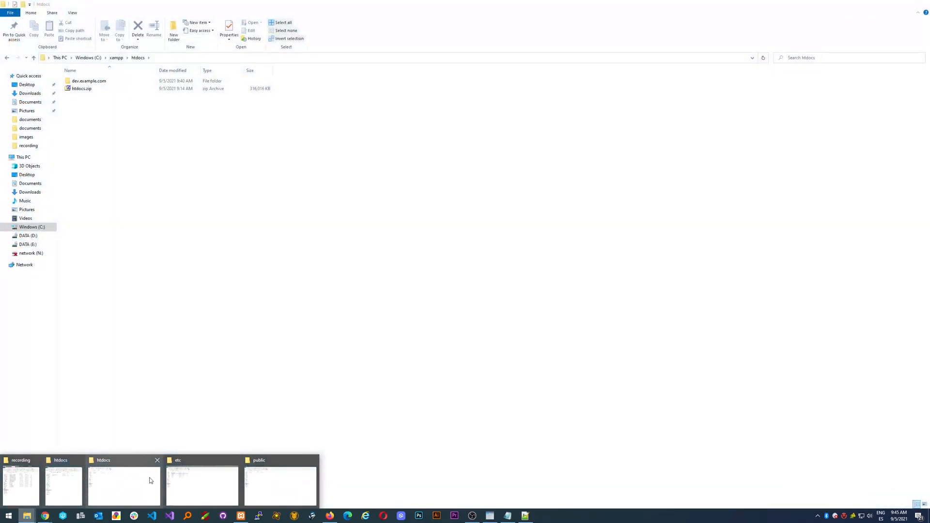
Open the public folder and name a new file '.htaccess' beside index.html.
{"action": "double_click", "coordinate": [89, 80]}
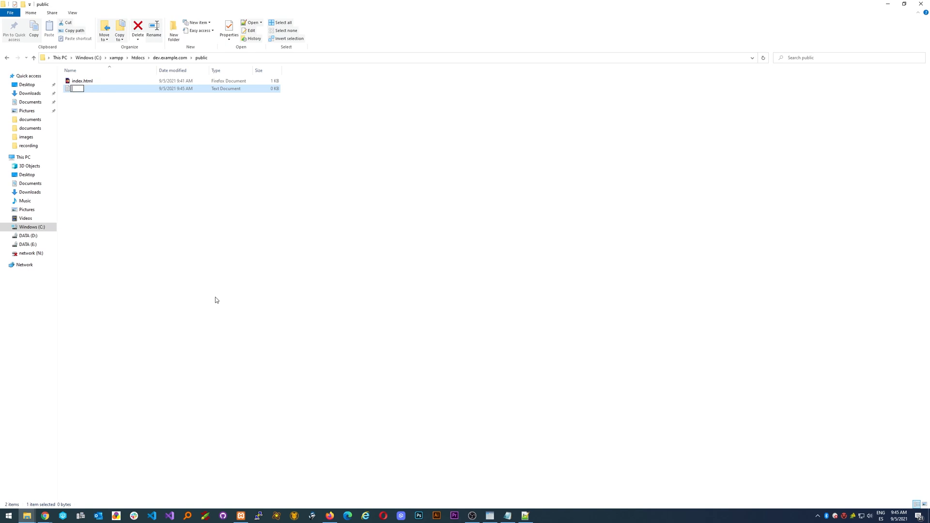
{"action": "type", "text": ".htaccess"}
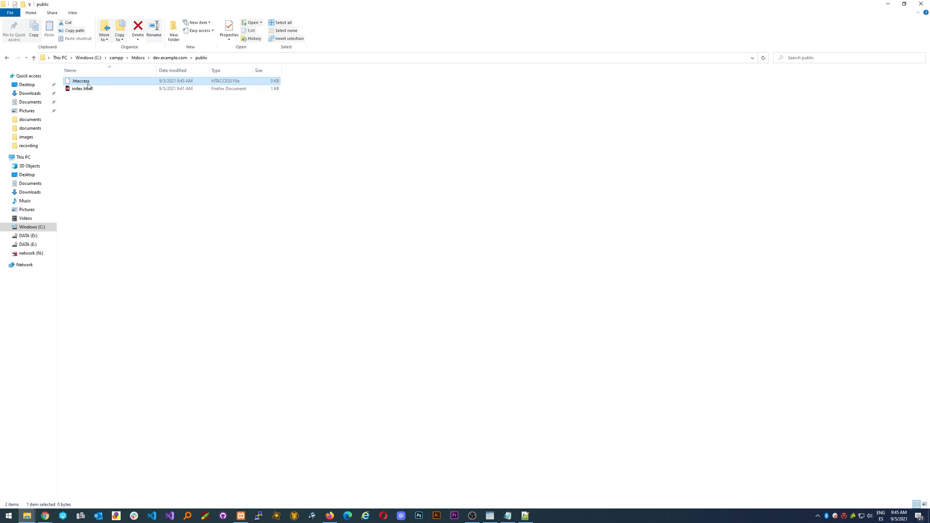
{"action": "mouse_move", "coordinate": [125, 126]}
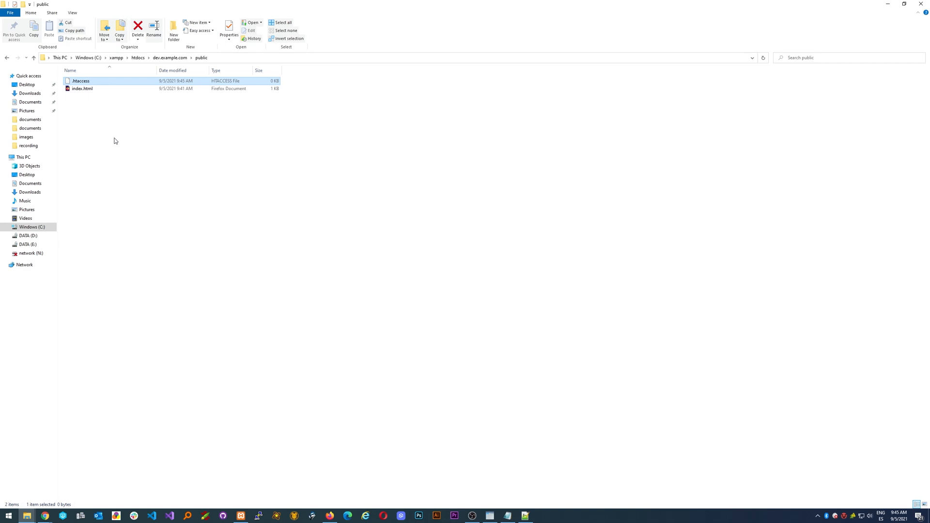
{"action": "mouse_move", "coordinate": [121, 135]}
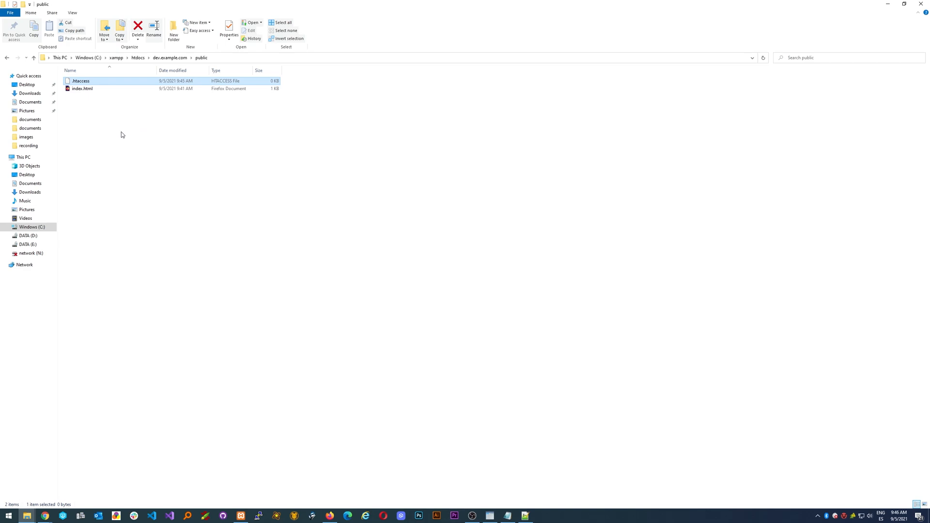
{"action": "mouse_move", "coordinate": [132, 160]}
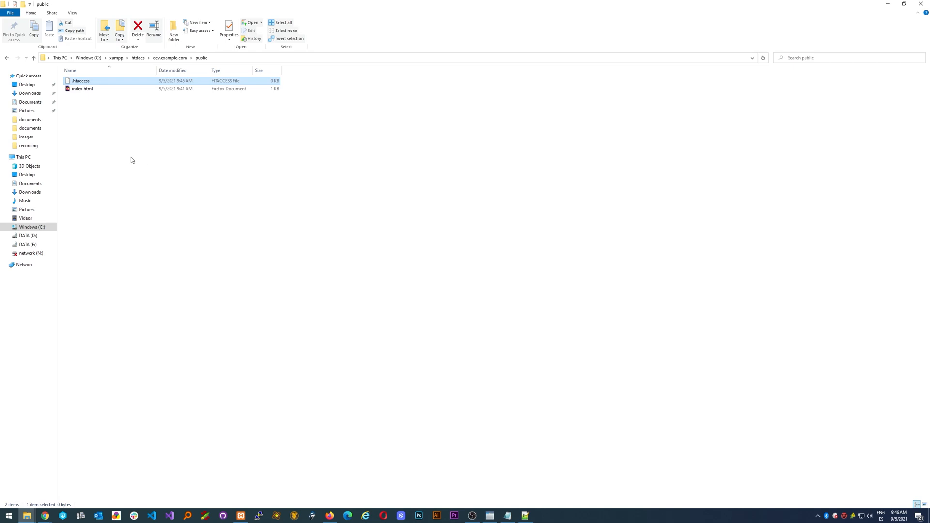
{"action": "mouse_move", "coordinate": [148, 153]}
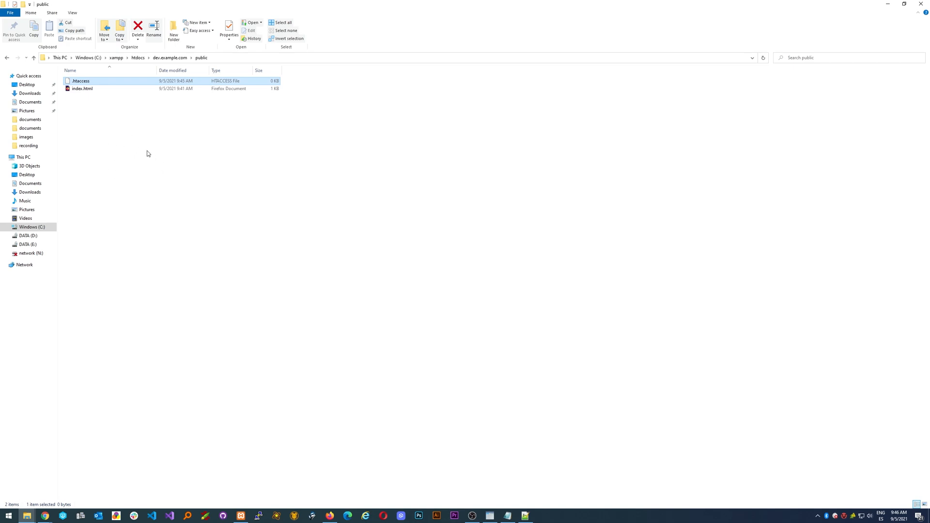
{"action": "mouse_move", "coordinate": [109, 77]}
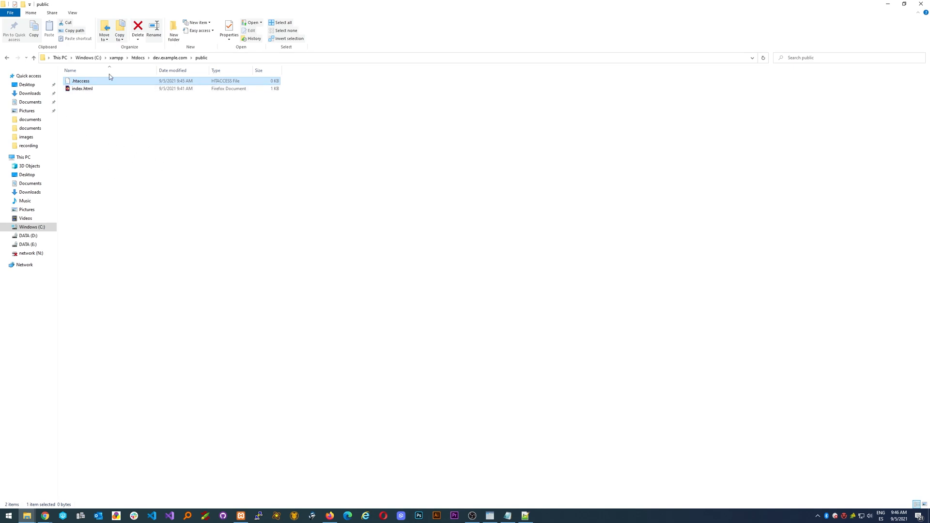
{"action": "mouse_move", "coordinate": [129, 132]}
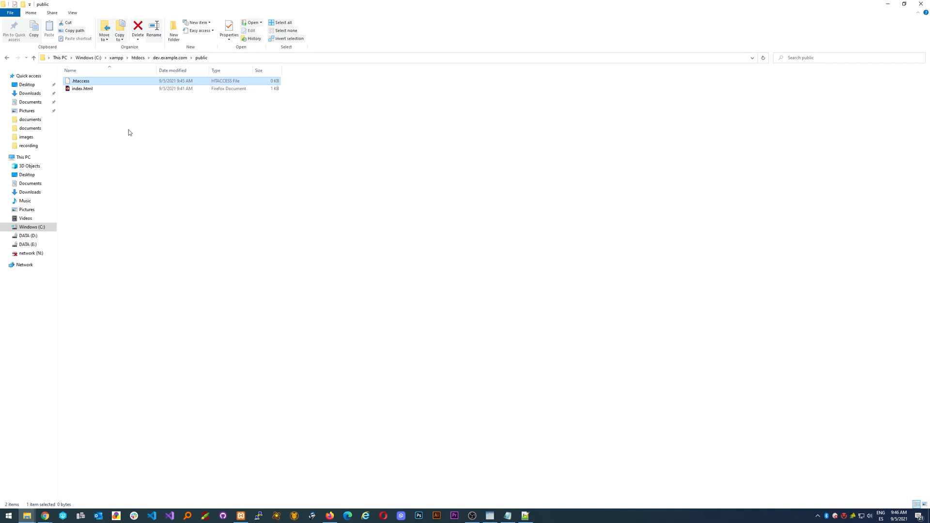
{"action": "mouse_move", "coordinate": [82, 82]}
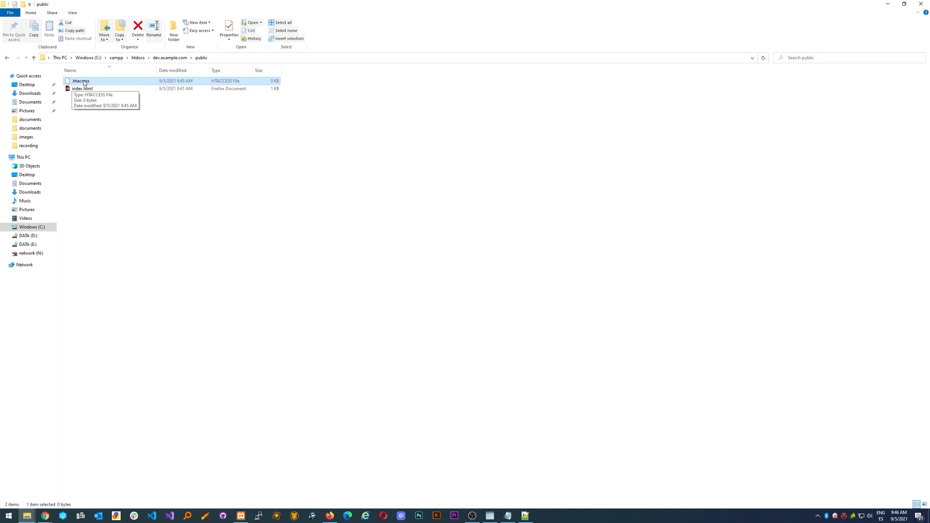
{"action": "mouse_move", "coordinate": [217, 173]}
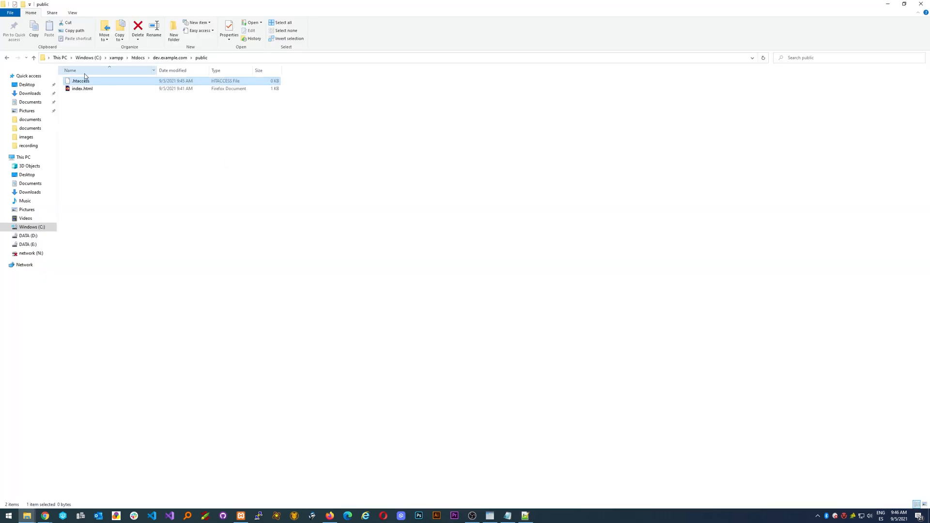
{"action": "mouse_move", "coordinate": [80, 83]}
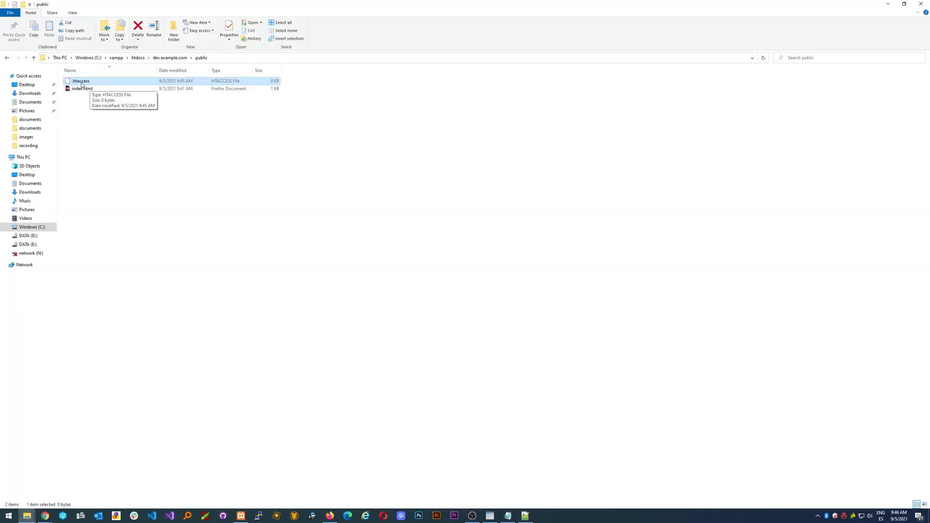
{"action": "mouse_move", "coordinate": [139, 135]}
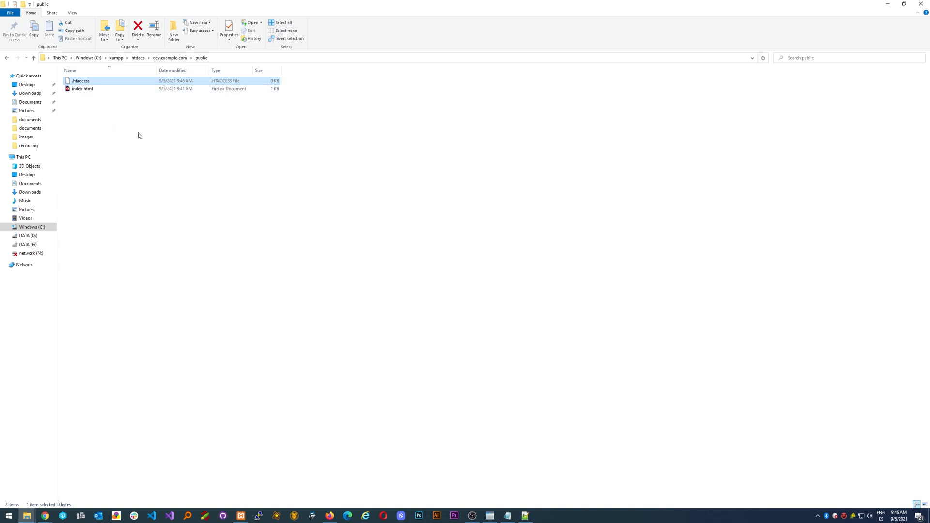
{"action": "mouse_move", "coordinate": [73, 65]}
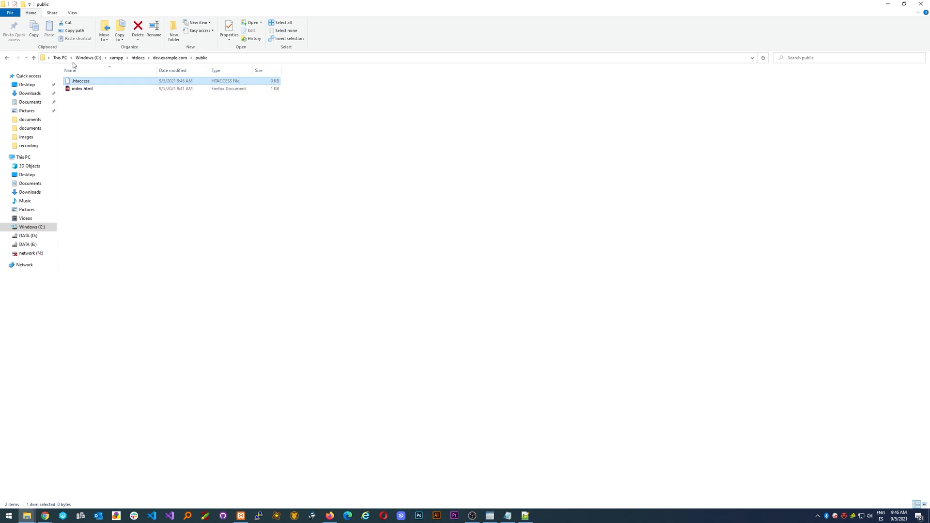
{"action": "mouse_move", "coordinate": [150, 150]}
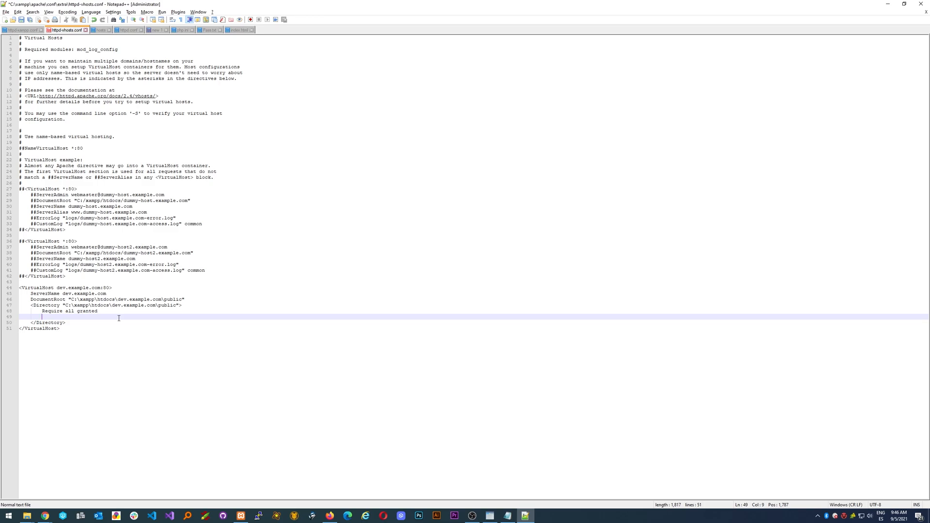
Type 'AllowOverride All' under 'Require all granted' in the Directory block.
{"action": "type", "text": "A"}
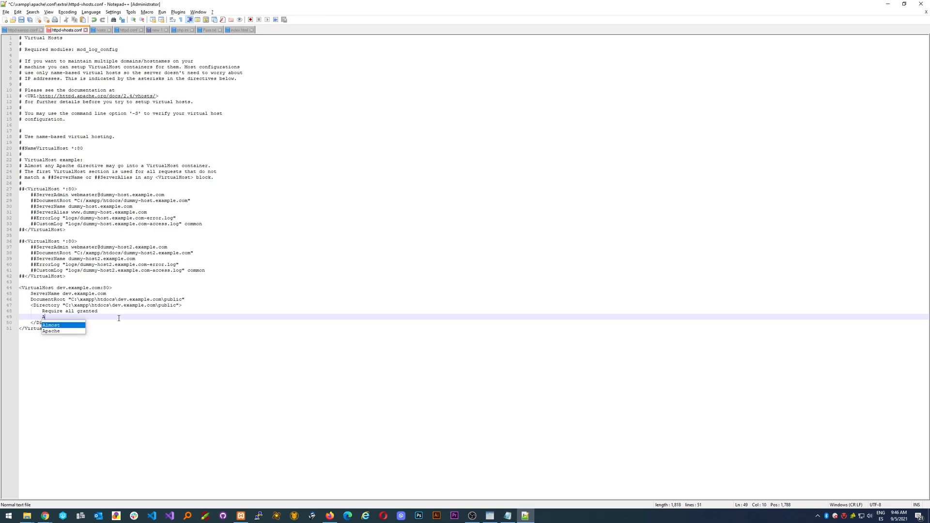
{"action": "type", "text": "llow"}
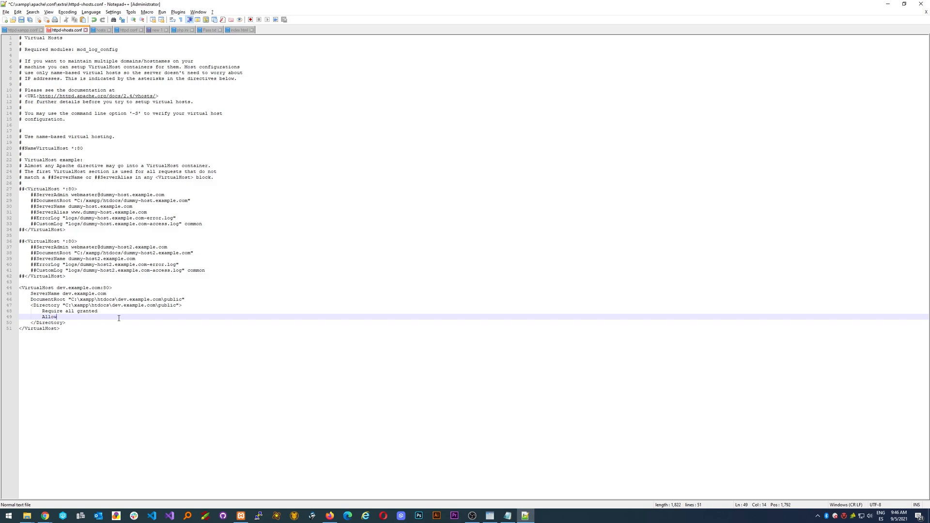
{"action": "type", "text": "Override All"}
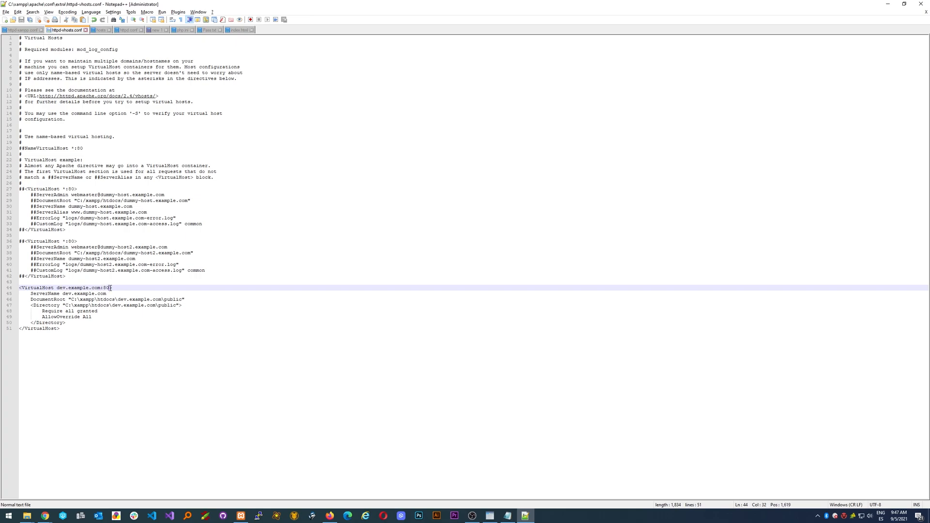
{"action": "mouse_move", "coordinate": [163, 284]}
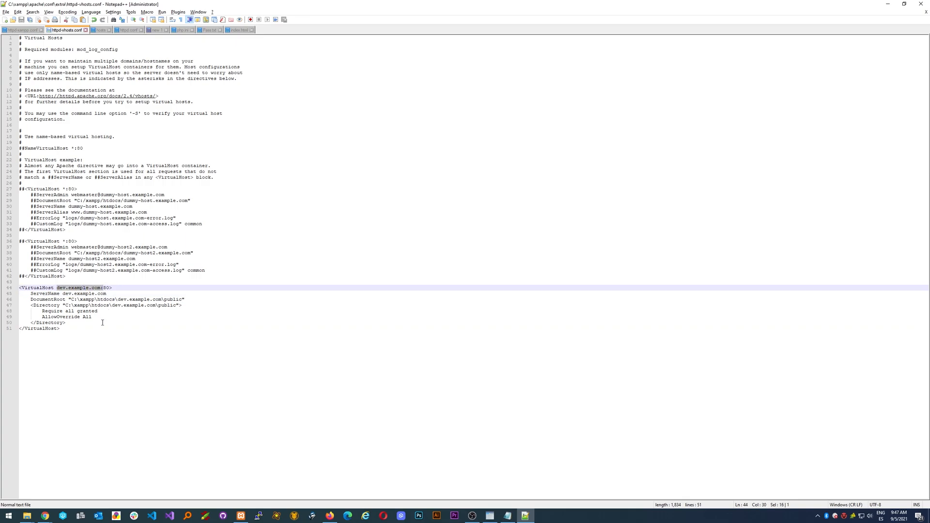
{"action": "left_click", "coordinate": [135, 299]}
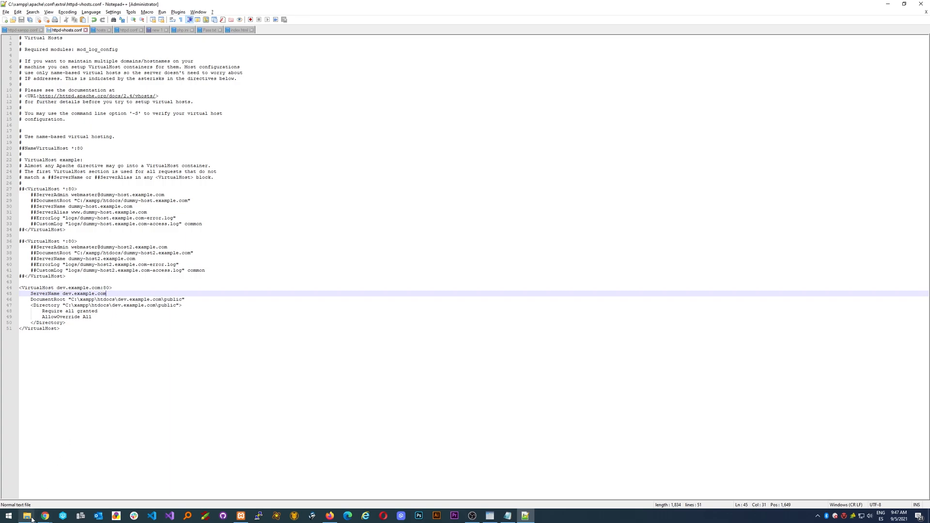
{"action": "mouse_move", "coordinate": [26, 516]}
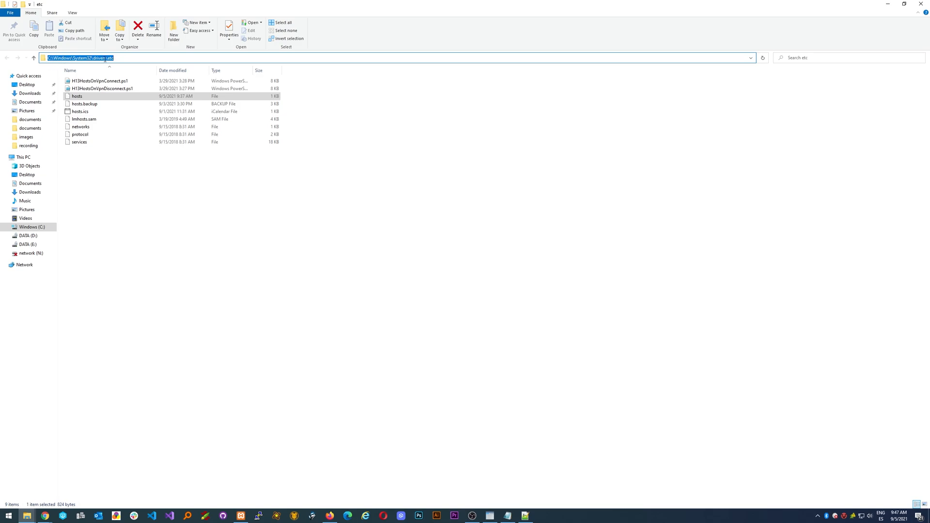
Select the hosts file in drivers\etc and open it in Notepad++.
{"action": "left_click", "coordinate": [85, 104]}
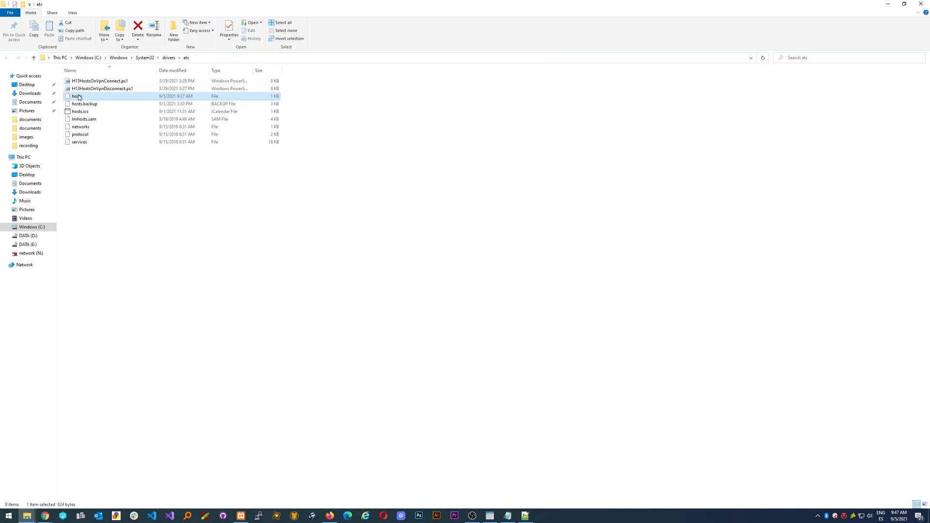
{"action": "mouse_move", "coordinate": [77, 96]}
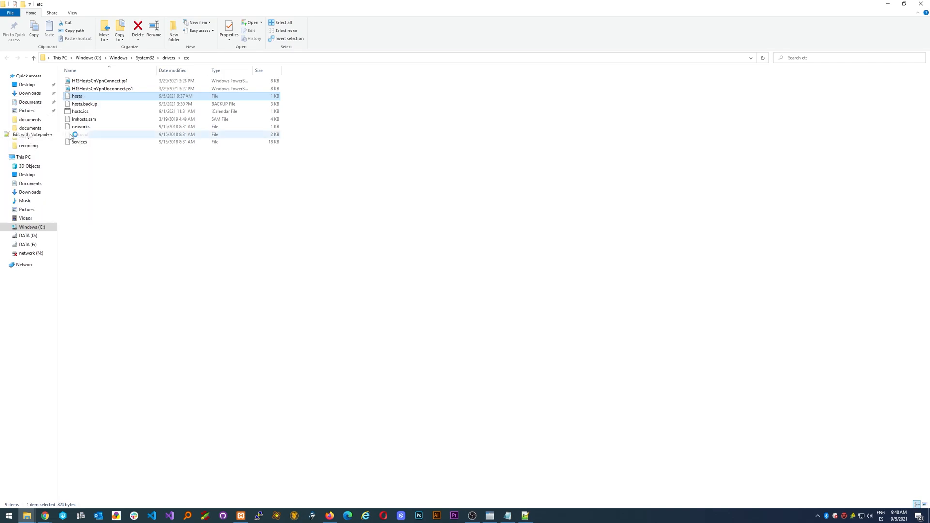
{"action": "double_click", "coordinate": [77, 96]}
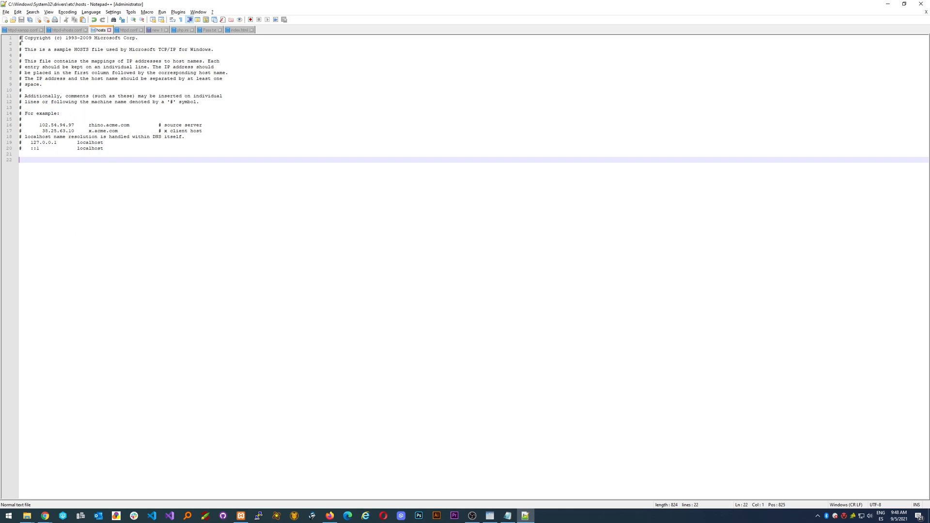
{"action": "mouse_move", "coordinate": [106, 181]}
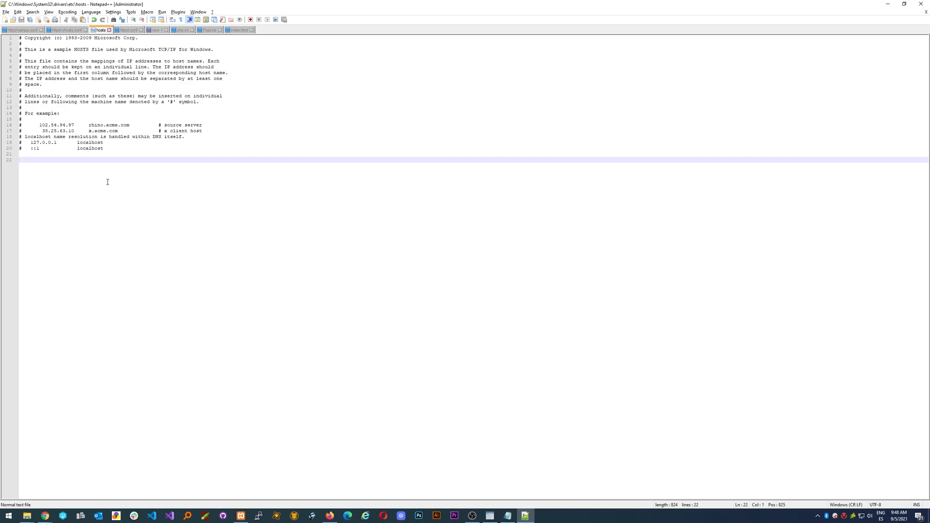
Add the entry '127.0.0.1 dev.example.com' on the empty last line of hosts.
{"action": "left_click", "coordinate": [19, 160]}
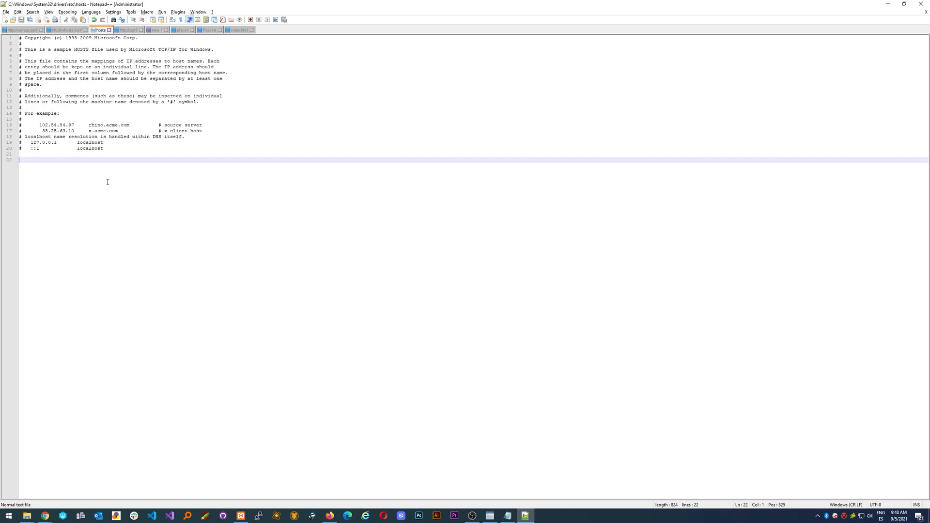
{"action": "type", "text": "#"}
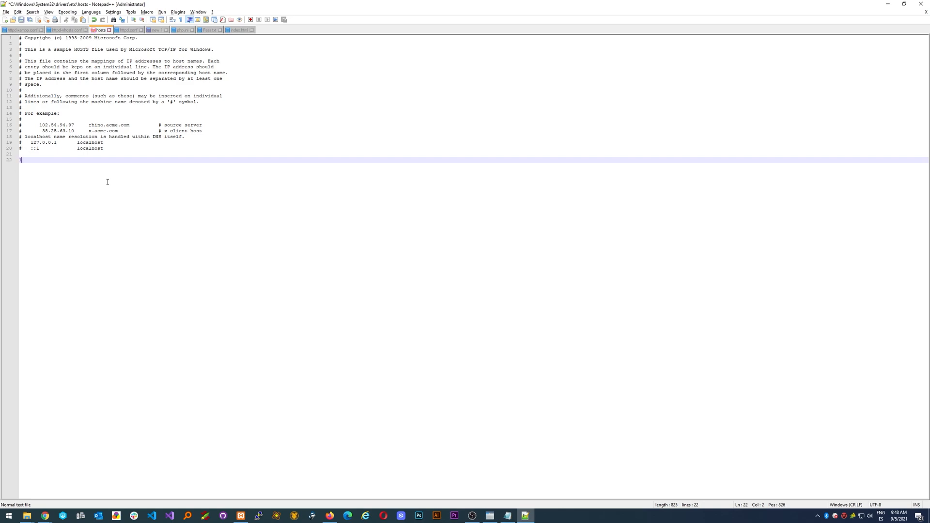
{"action": "type", "text": "127"}
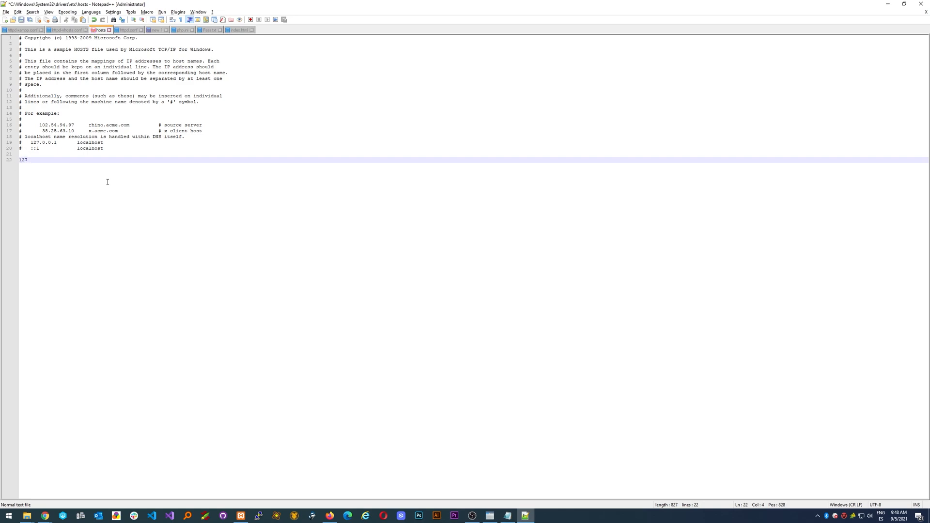
{"action": "type", "text": ".0.0"}
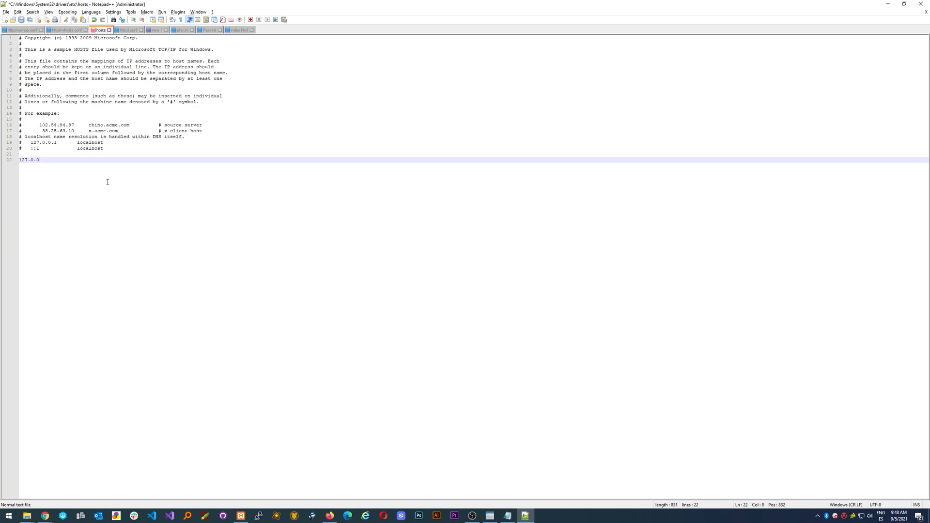
{"action": "type", "text": ".1"}
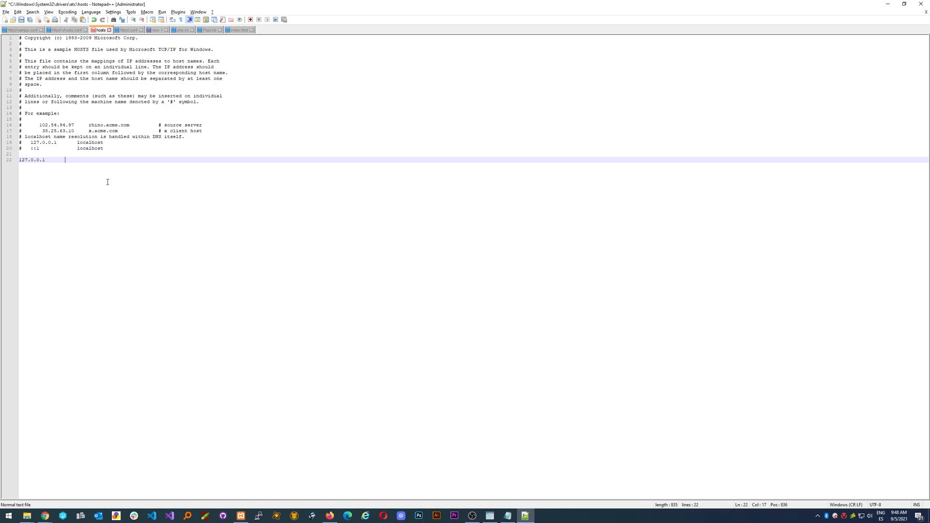
{"action": "type", "text": "dev."}
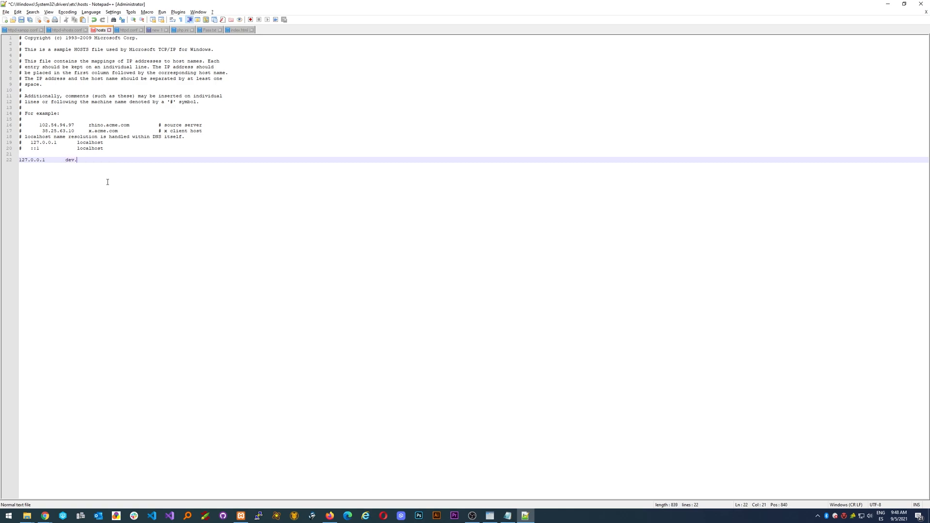
{"action": "type", "text": "e"}
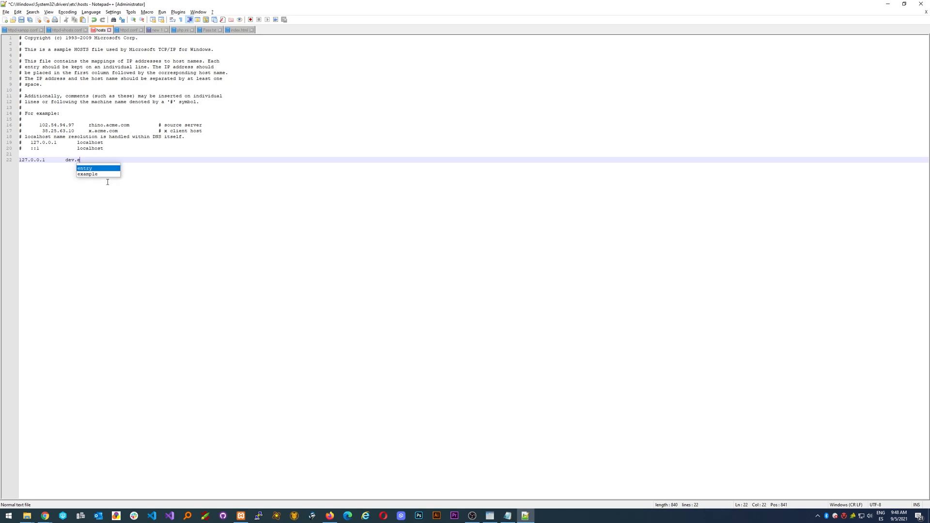
{"action": "type", "text": "xample."}
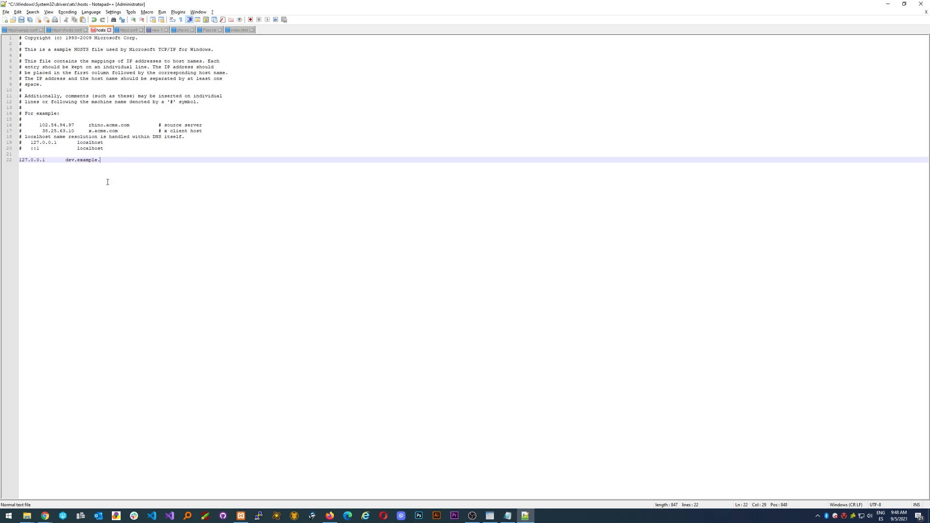
{"action": "type", "text": "com"}
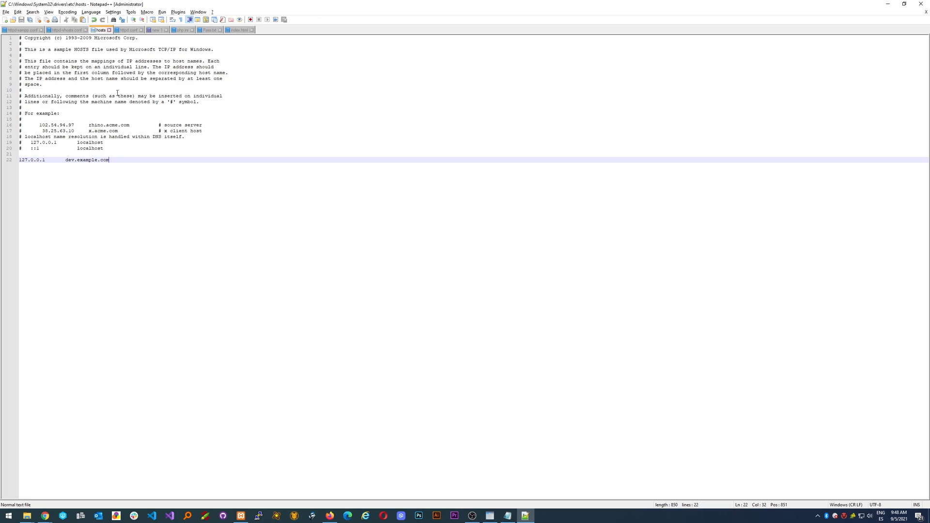
{"action": "mouse_move", "coordinate": [67, 29]}
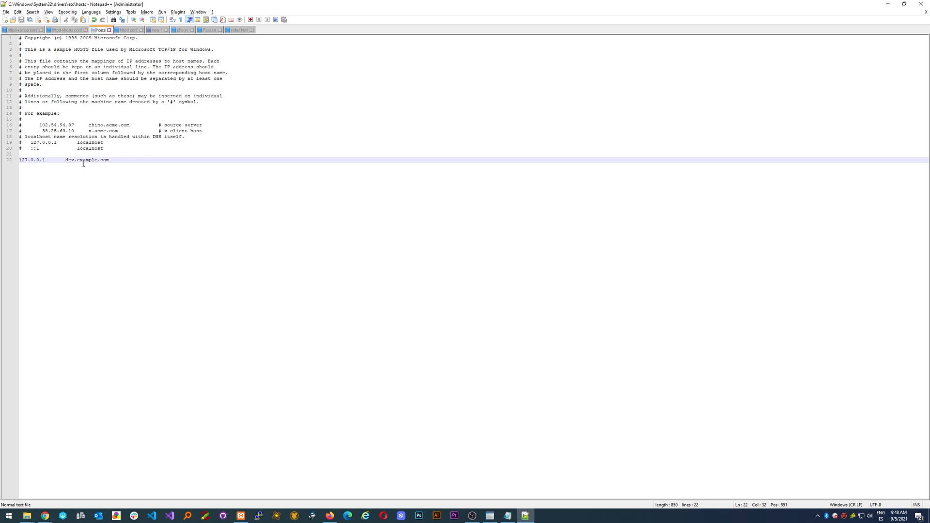
{"action": "double_click", "coordinate": [87, 159]}
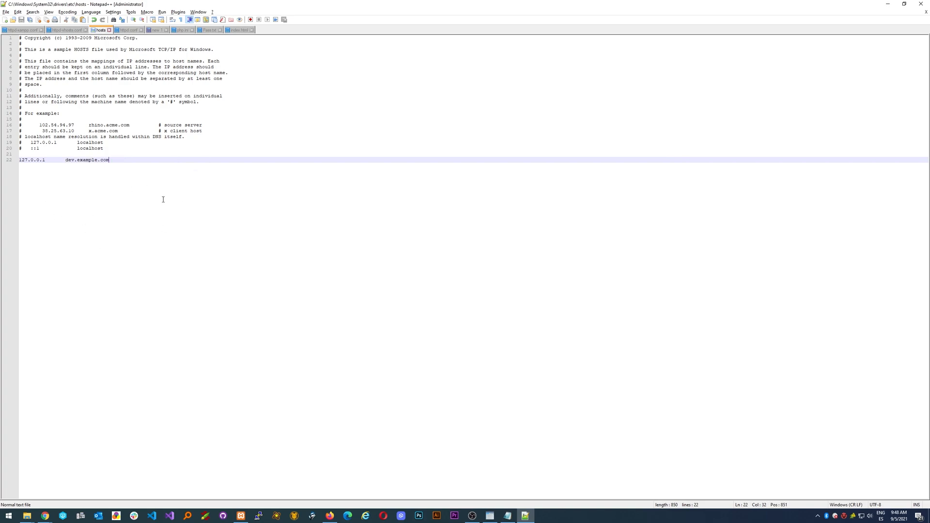
Stop and start Apache again from the XAMPP Control Panel.
{"action": "left_click", "coordinate": [240, 516]}
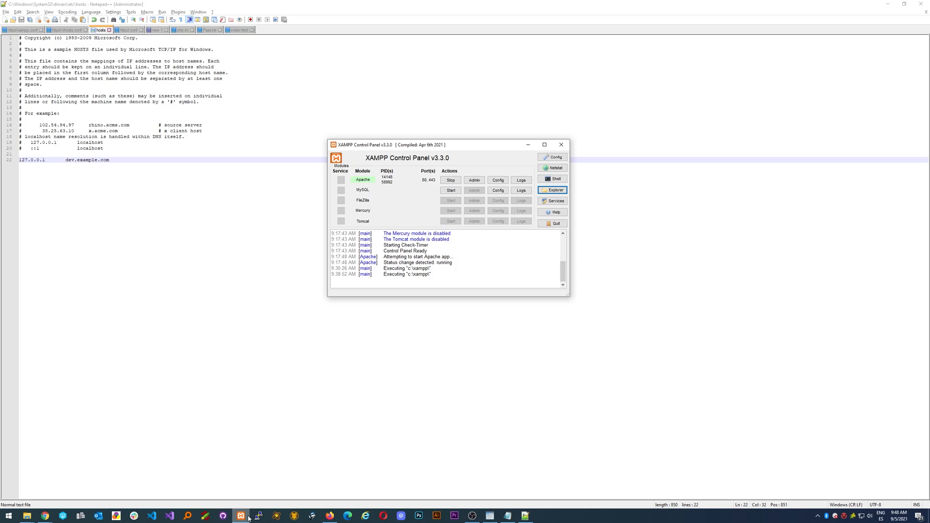
{"action": "left_click", "coordinate": [451, 180]}
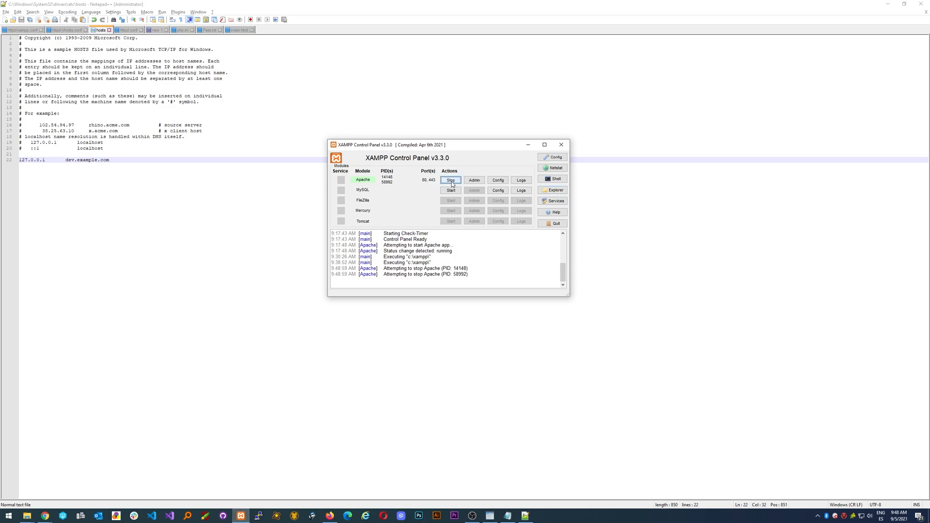
{"action": "left_click", "coordinate": [451, 180]}
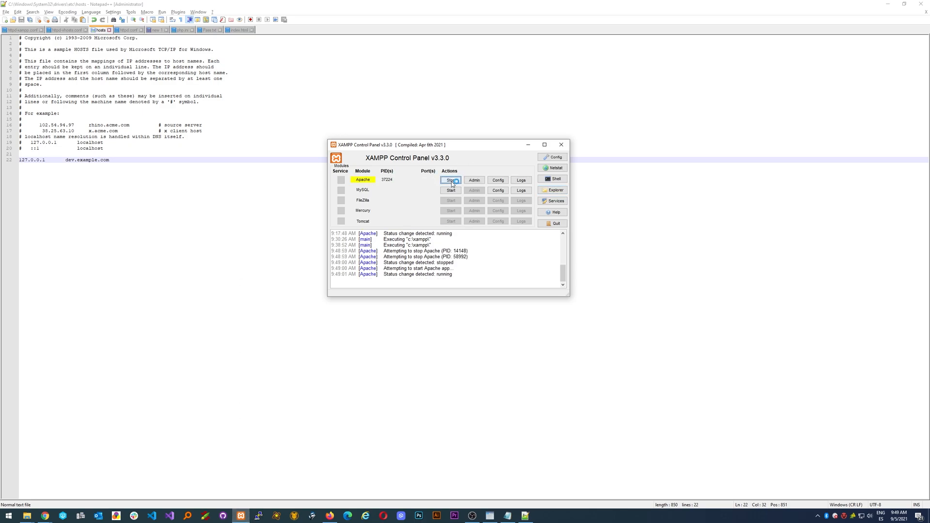
{"action": "left_click", "coordinate": [451, 180]}
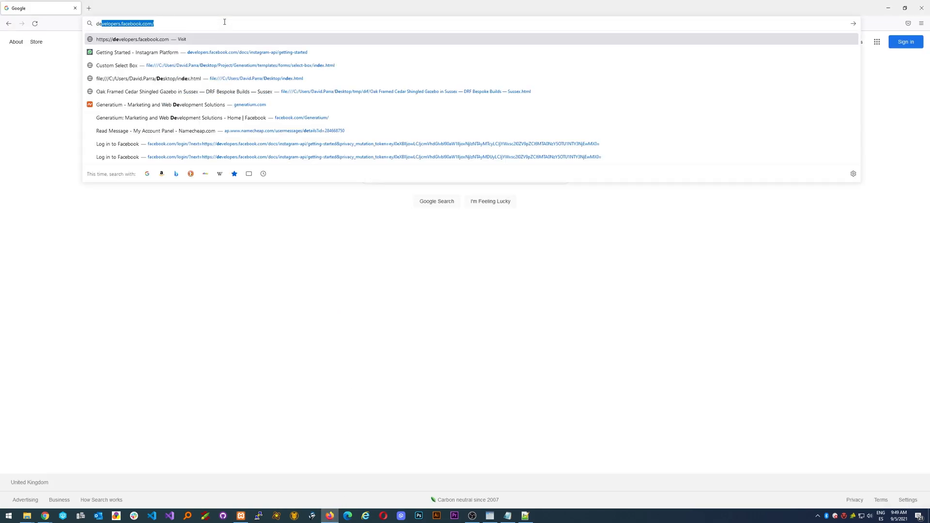
Enter dev.example.com in Firefox's address bar and check for the Hello World page.
{"action": "type", "text": "dev.example.com"}
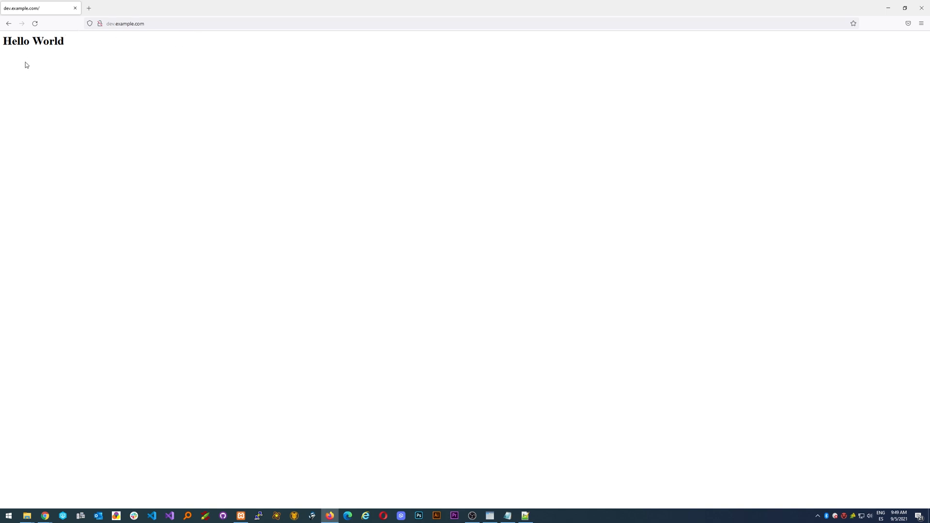
{"action": "mouse_move", "coordinate": [153, 68]}
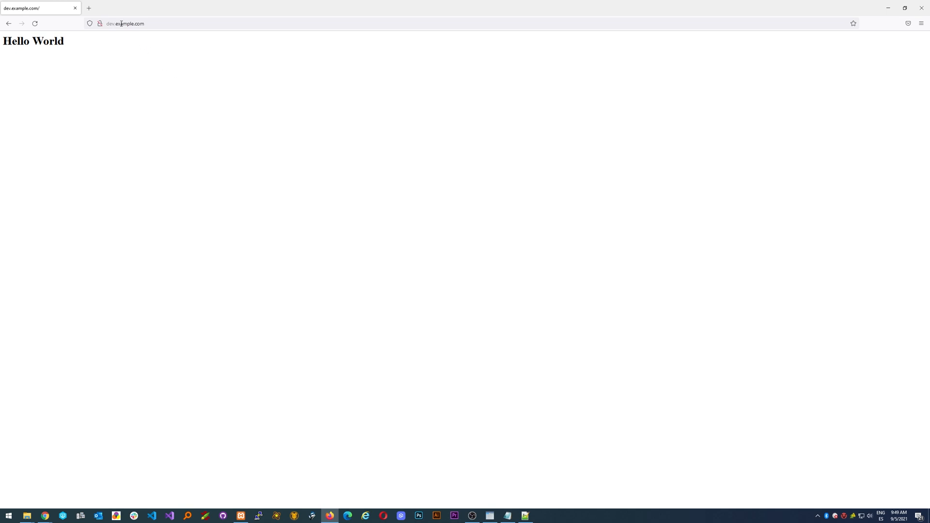
{"action": "left_click", "coordinate": [124, 23]}
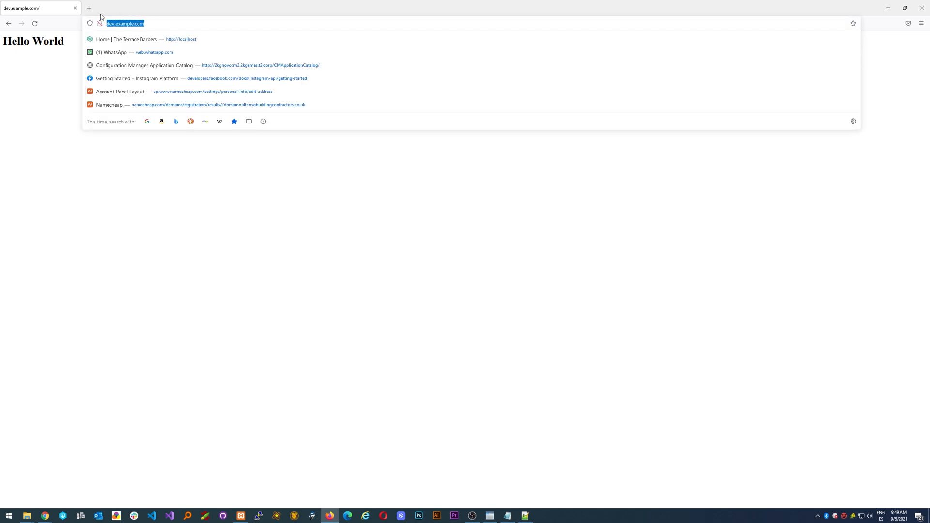
{"action": "mouse_move", "coordinate": [99, 24]}
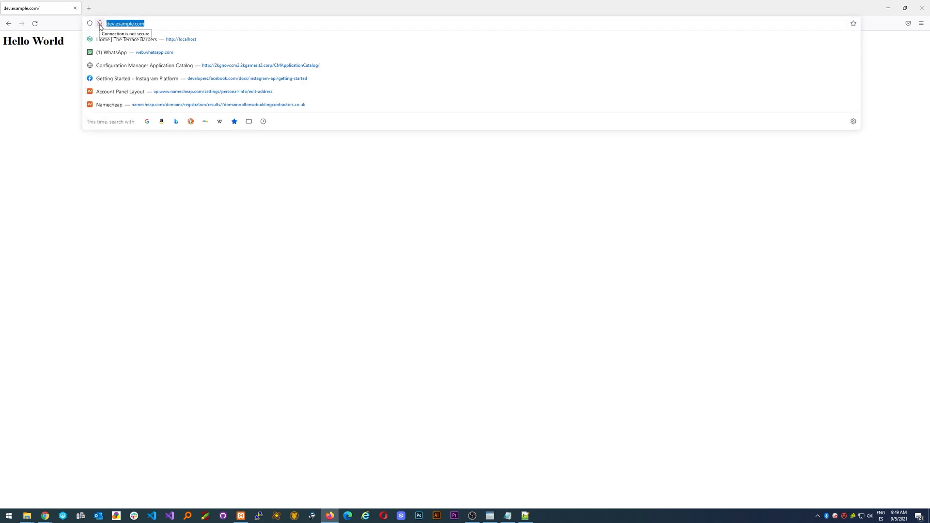
{"action": "mouse_move", "coordinate": [116, 26]}
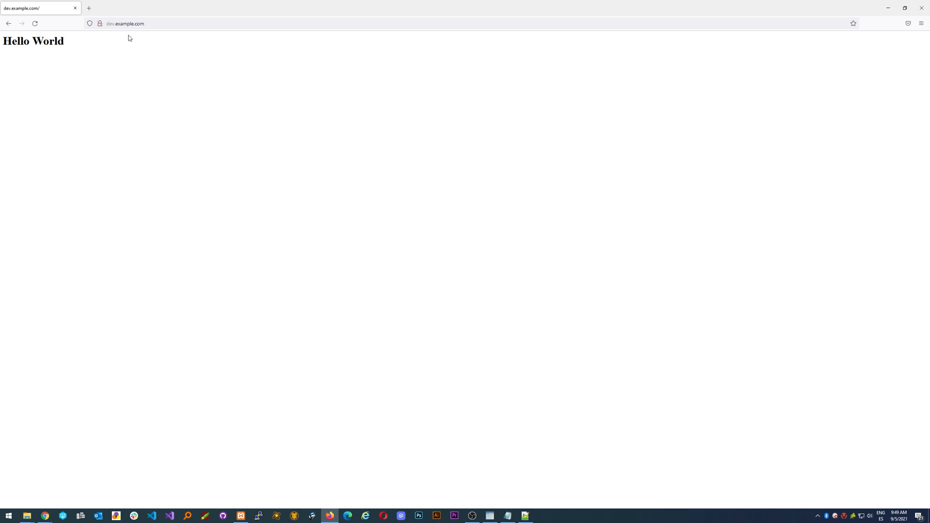
{"action": "left_click", "coordinate": [125, 24]}
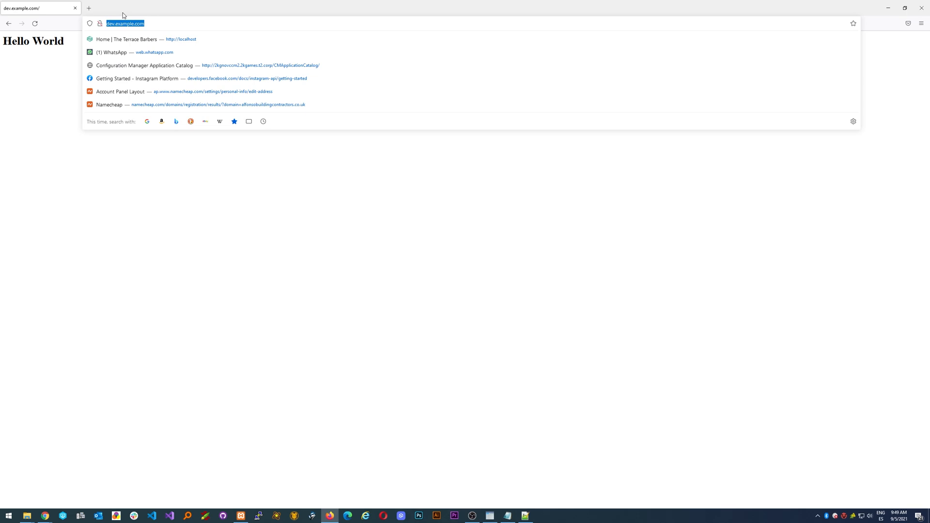
{"action": "mouse_move", "coordinate": [104, 16]}
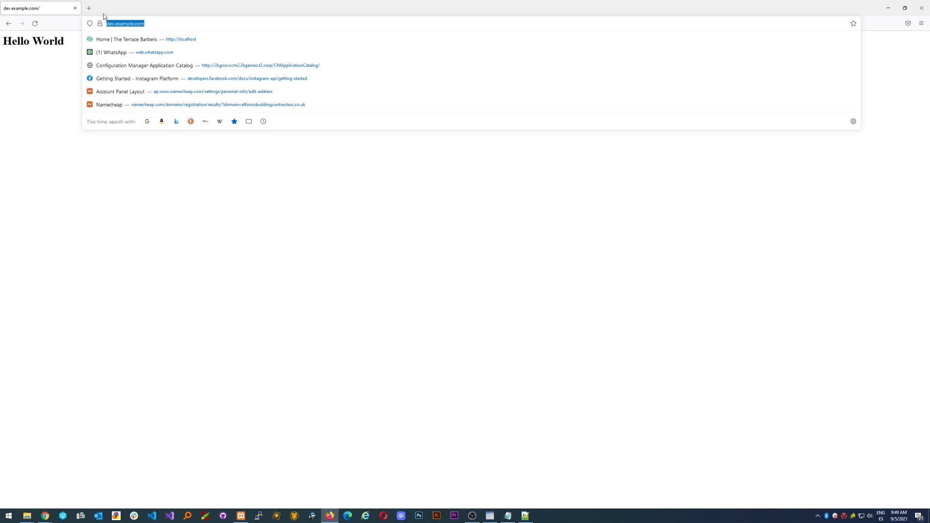